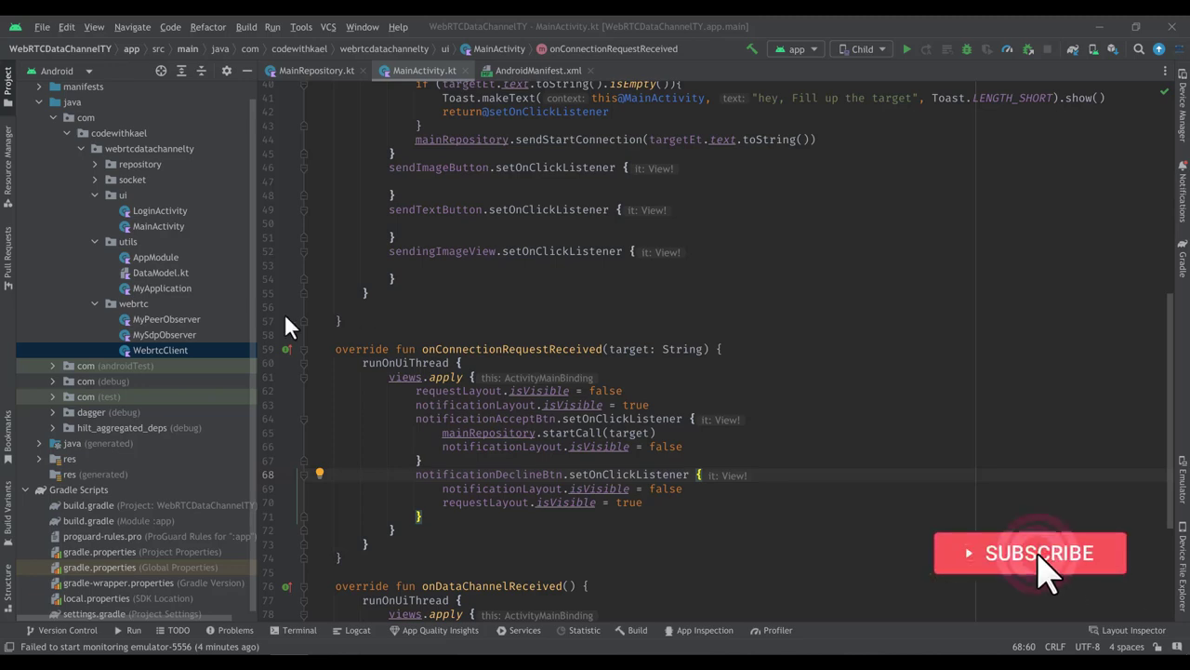
mouse_move(282, 333)
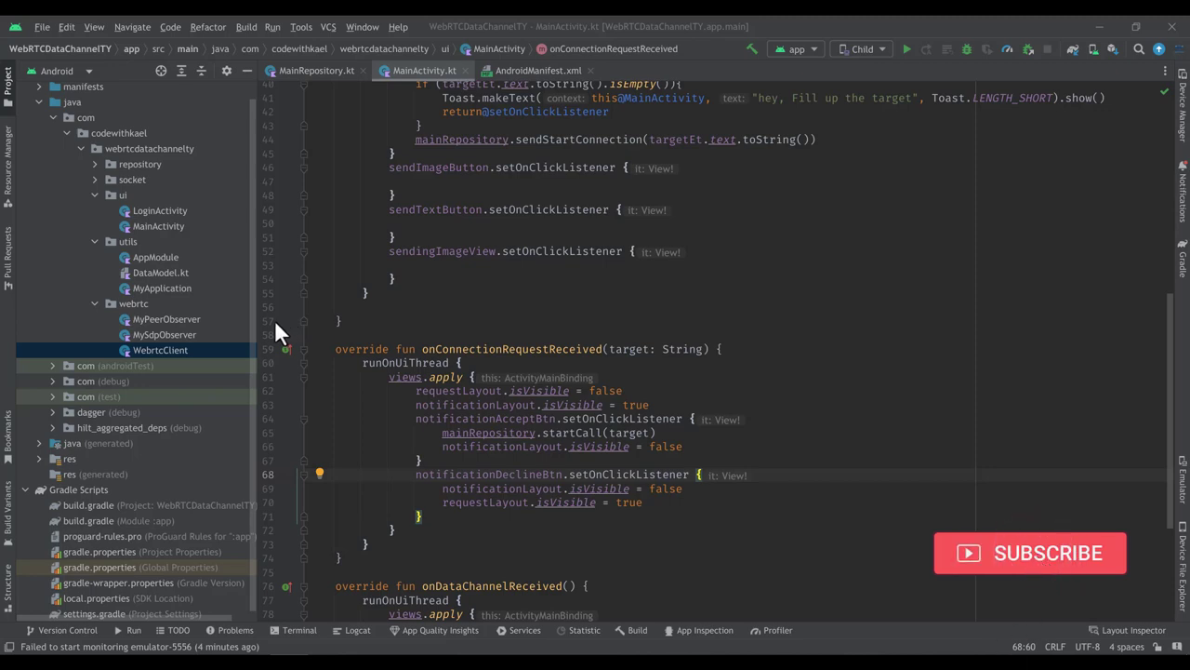
mouse_move(456, 320)
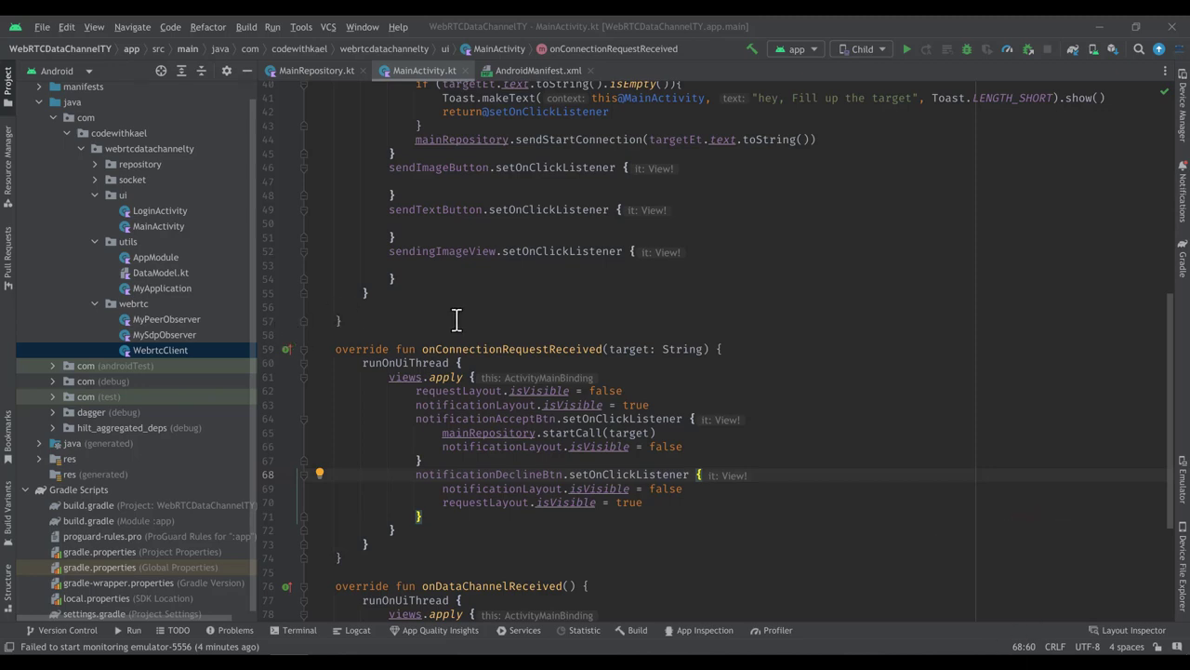
Step: Add an empty sendTextToDataChannel(text: String) function below startCall in MainRepository.kt
left_click(316, 69)
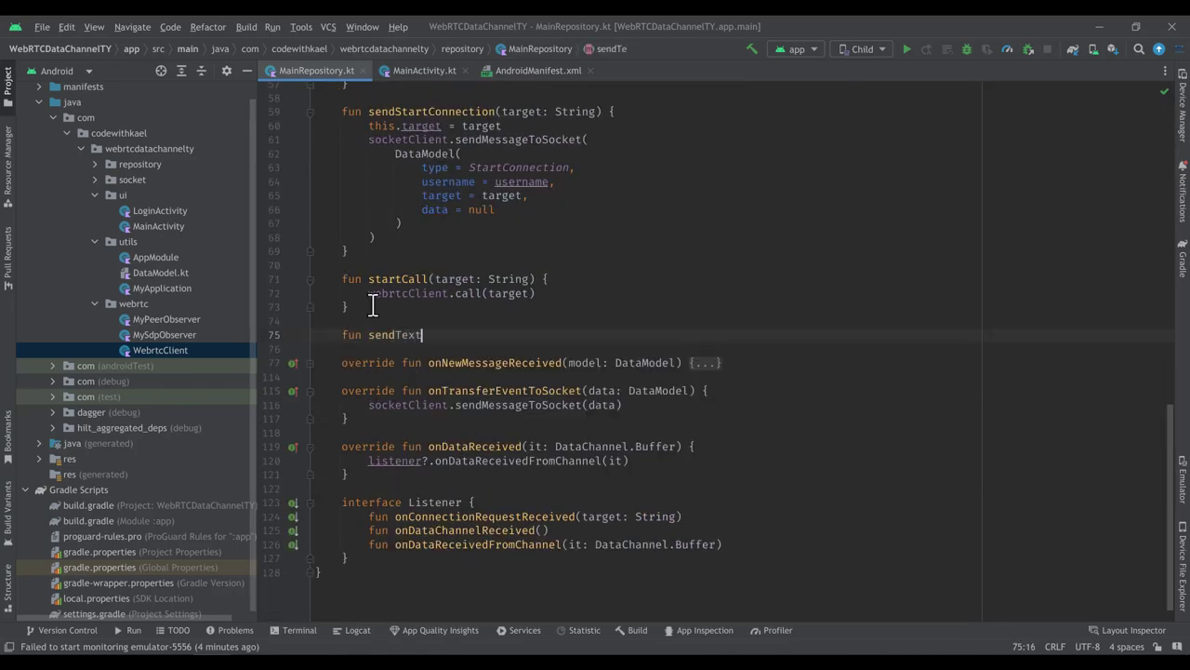
type("ToDataChannel")
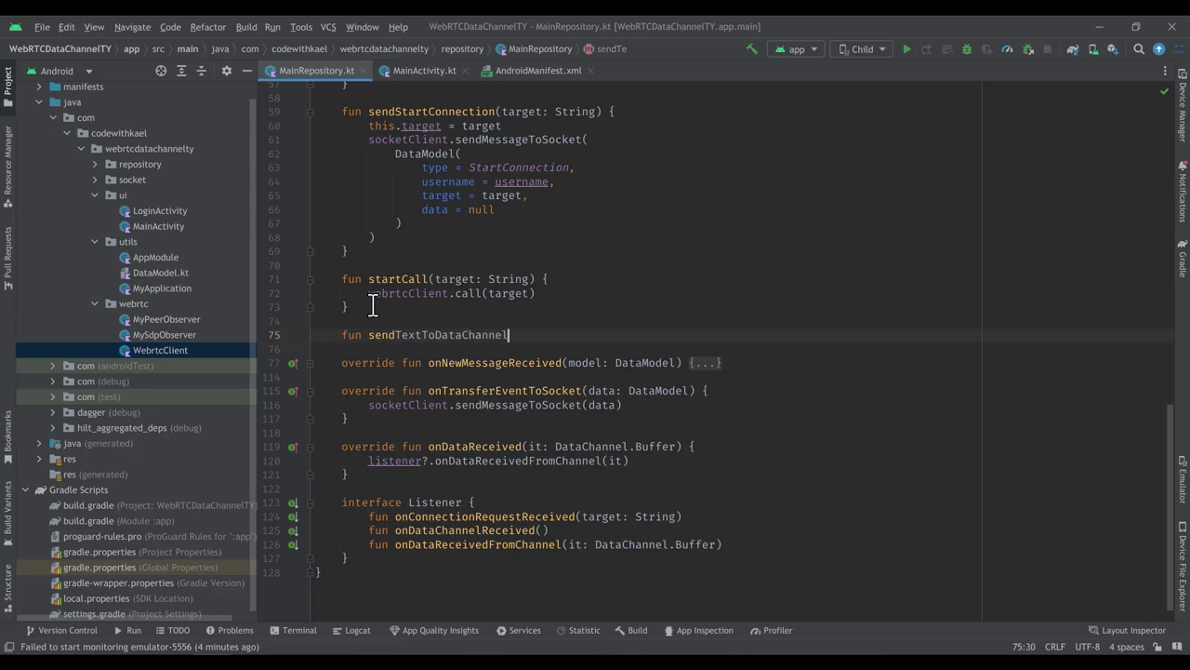
type("(text:String){")
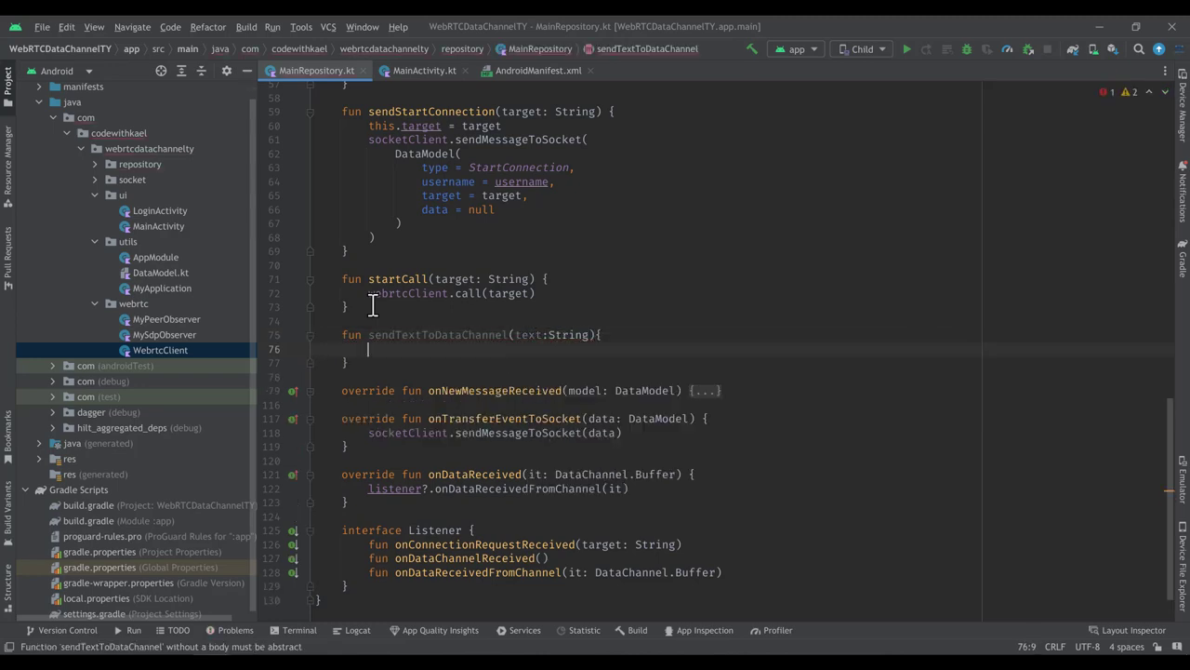
type("private f")
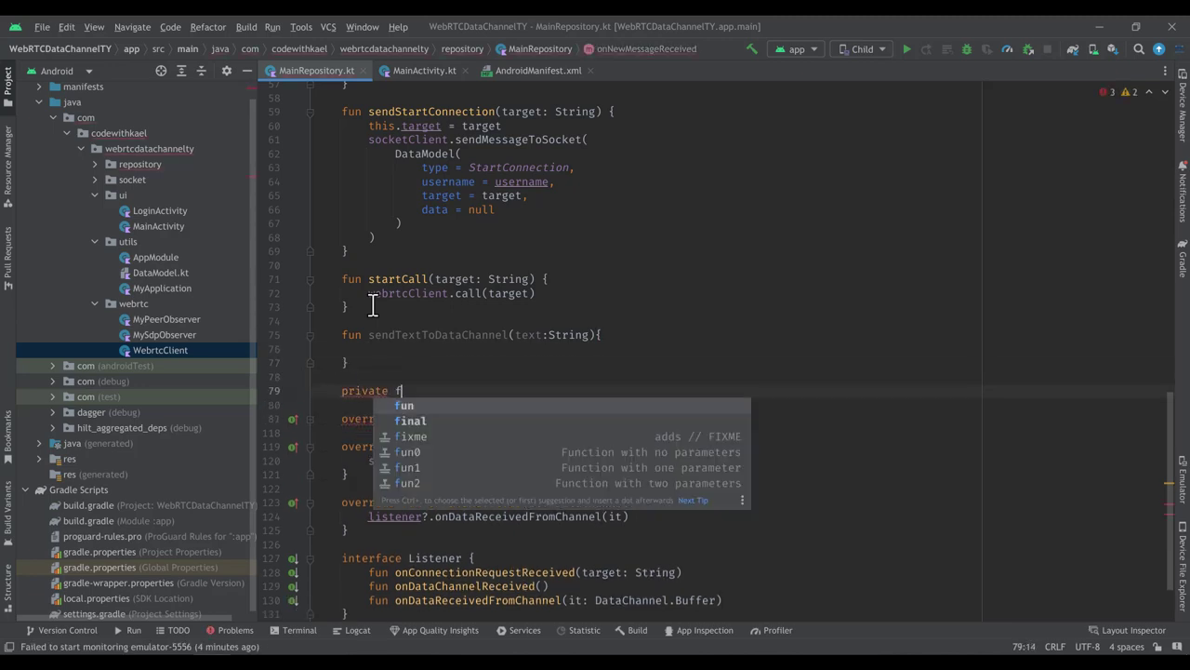
Step: Declare private sendBufferToDataChannel(buffer: DataChannel.Buffer) that calls dataChannel?.send(buffer)
type("un sendBufferToDA")
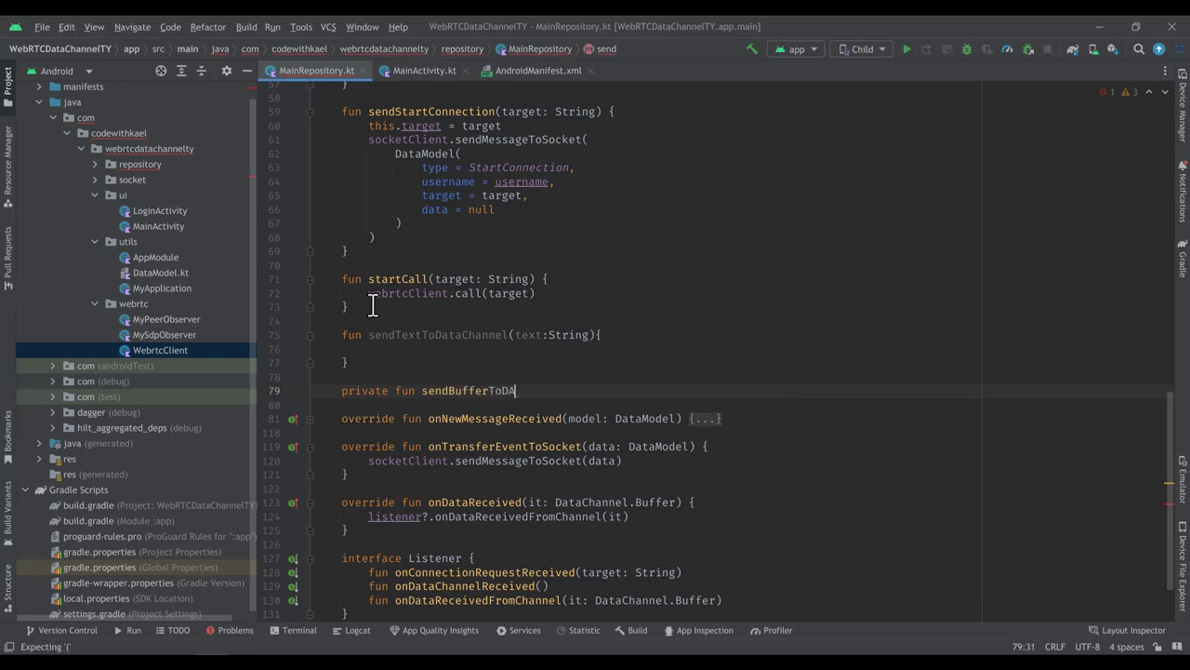
type("taChannel(){")
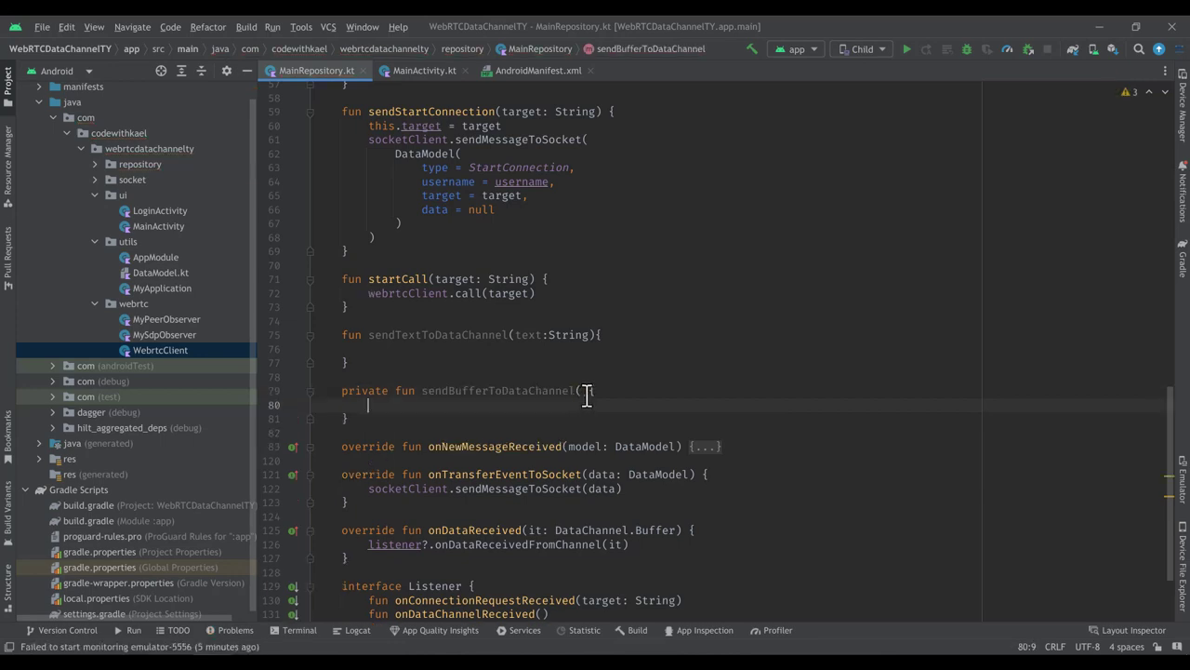
type("buffer:){")
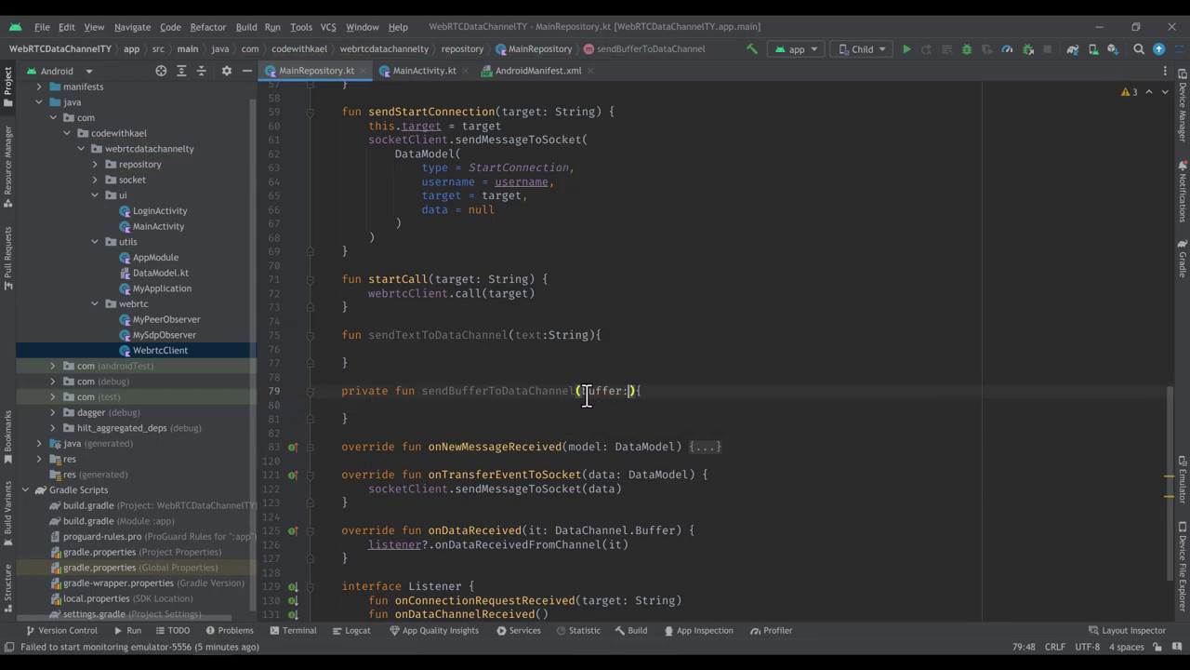
type(": DataChannel.Buffer")
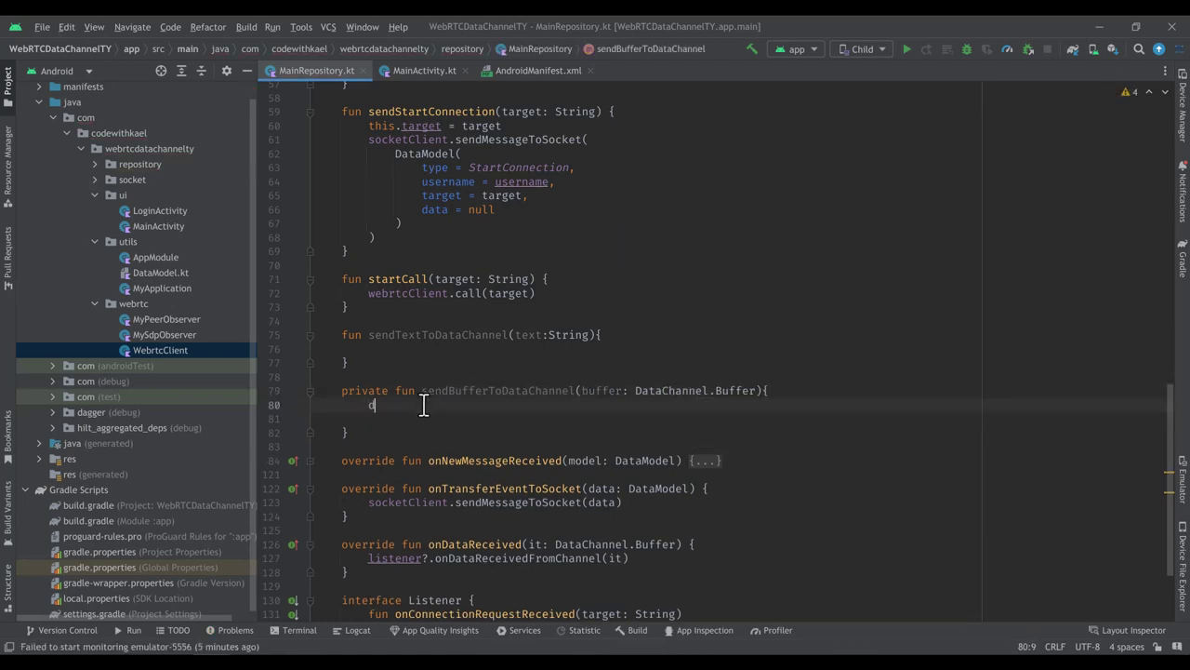
type("ataChannel?.send(buff")
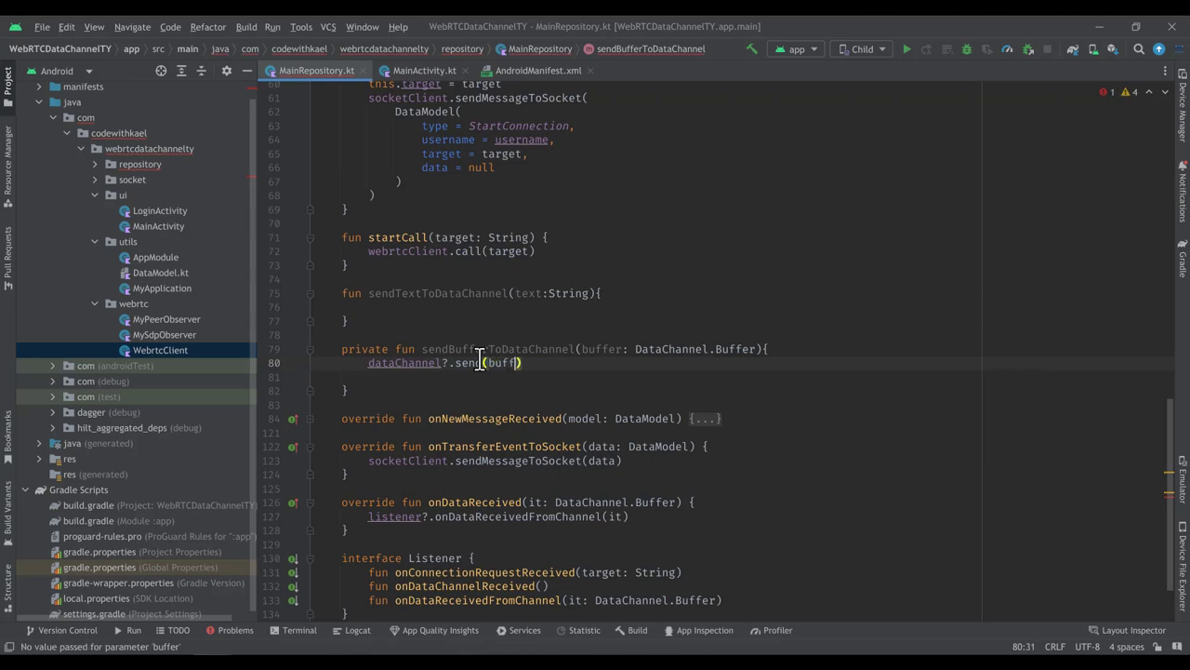
Step: Have sendTextToDataChannel send DataChannel.Buffer(ByteBuffer.wrap(text.toByteArray()), false) via sendBufferToDataChannel
type("sendbuf")
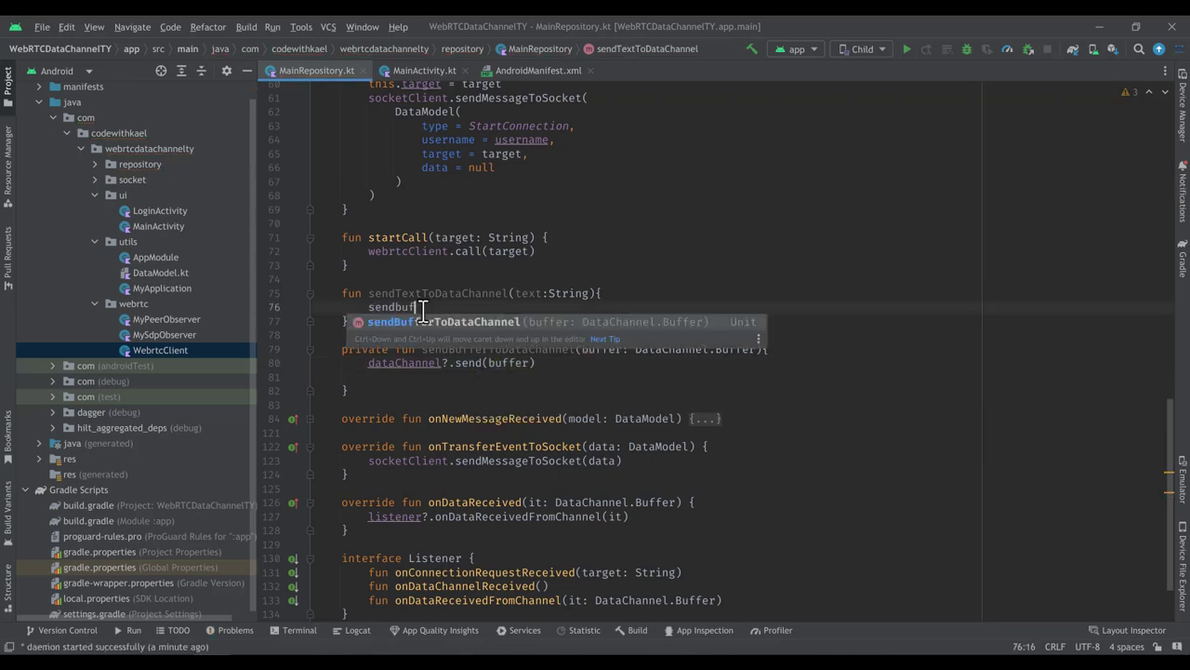
key("Enter")
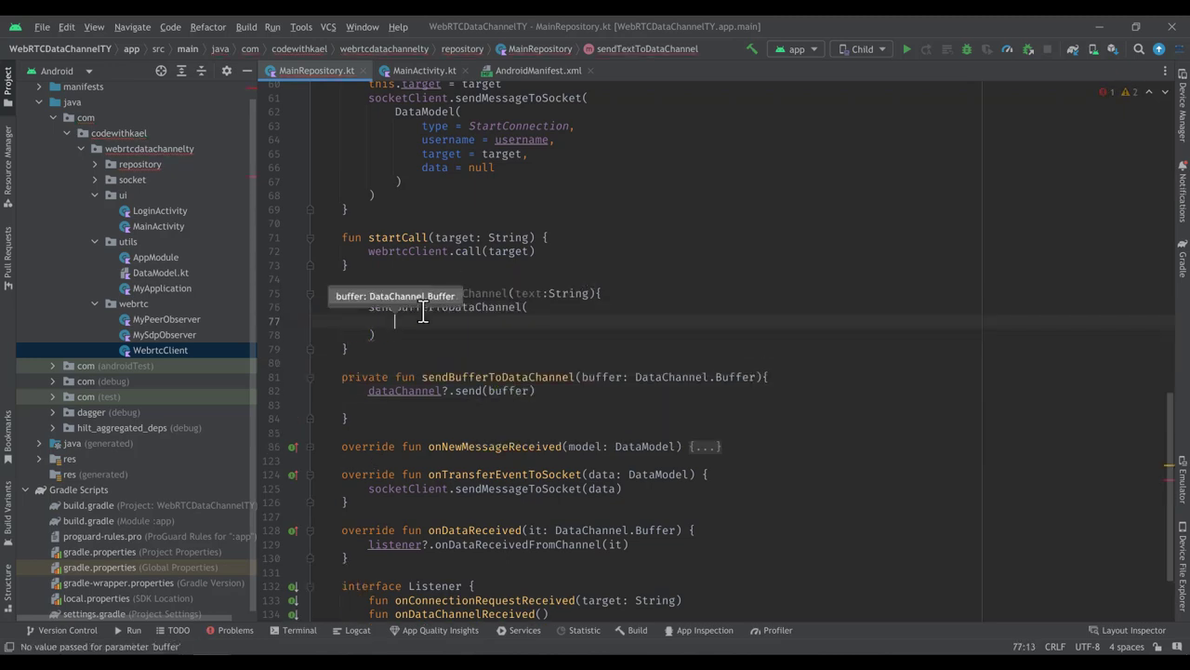
type("DataChannel.Buffer")
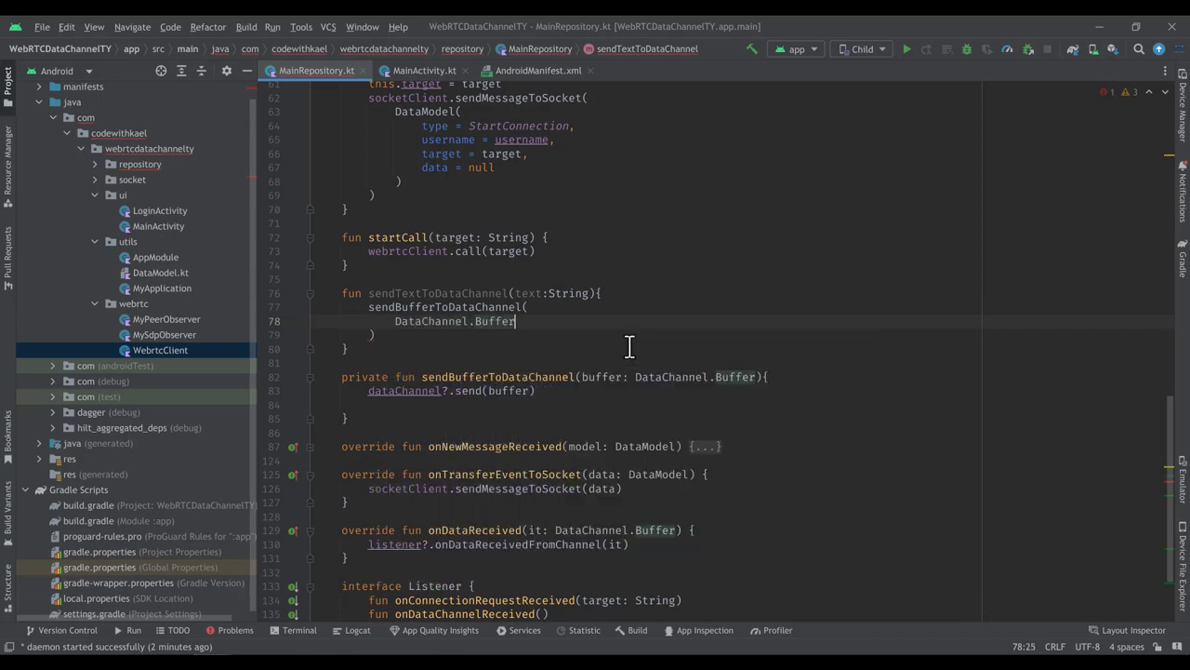
type("(ByteBuffer.wrap(tex")
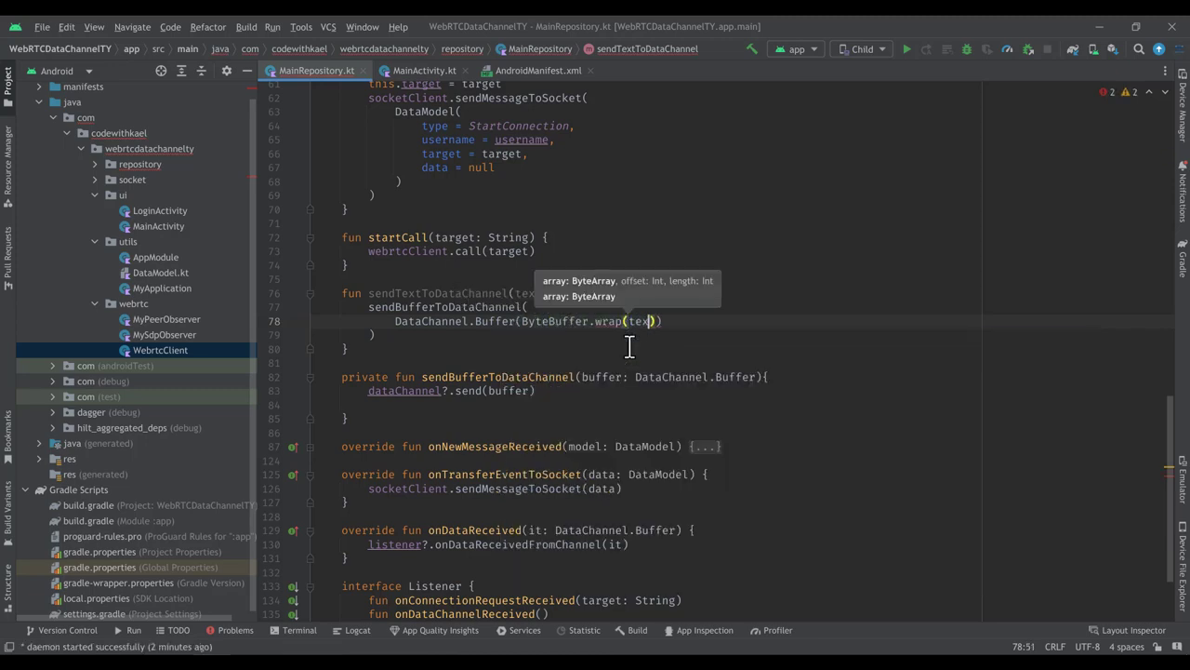
type("t.toByteArray(")
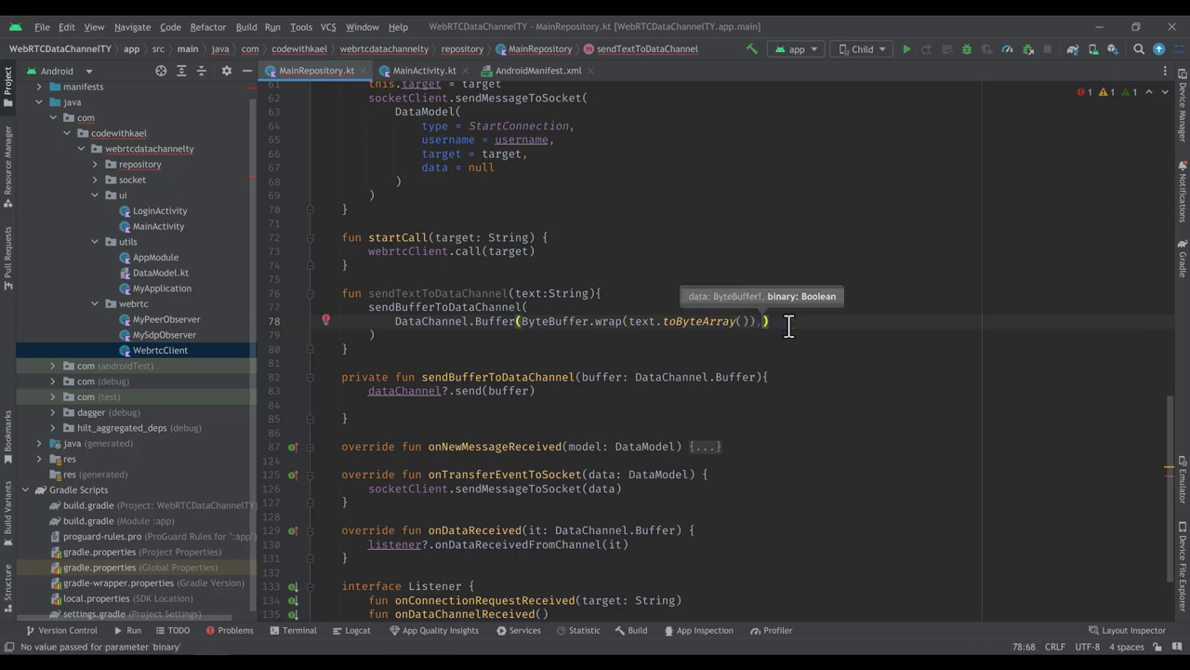
type(",false")
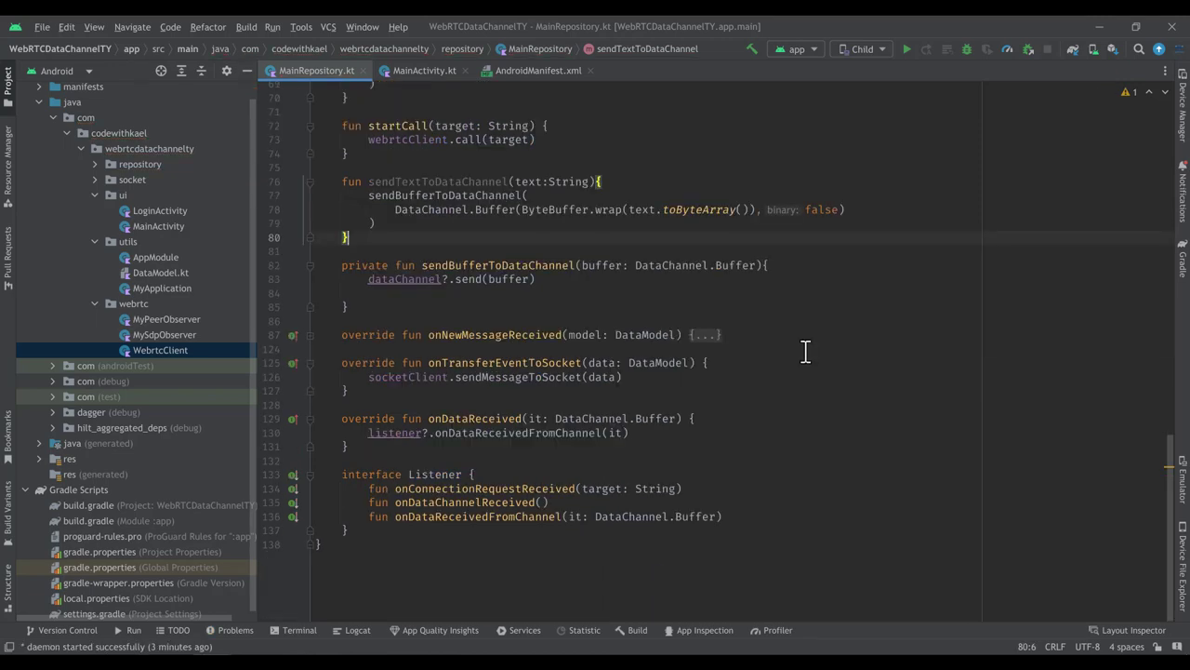
mouse_move(731, 495)
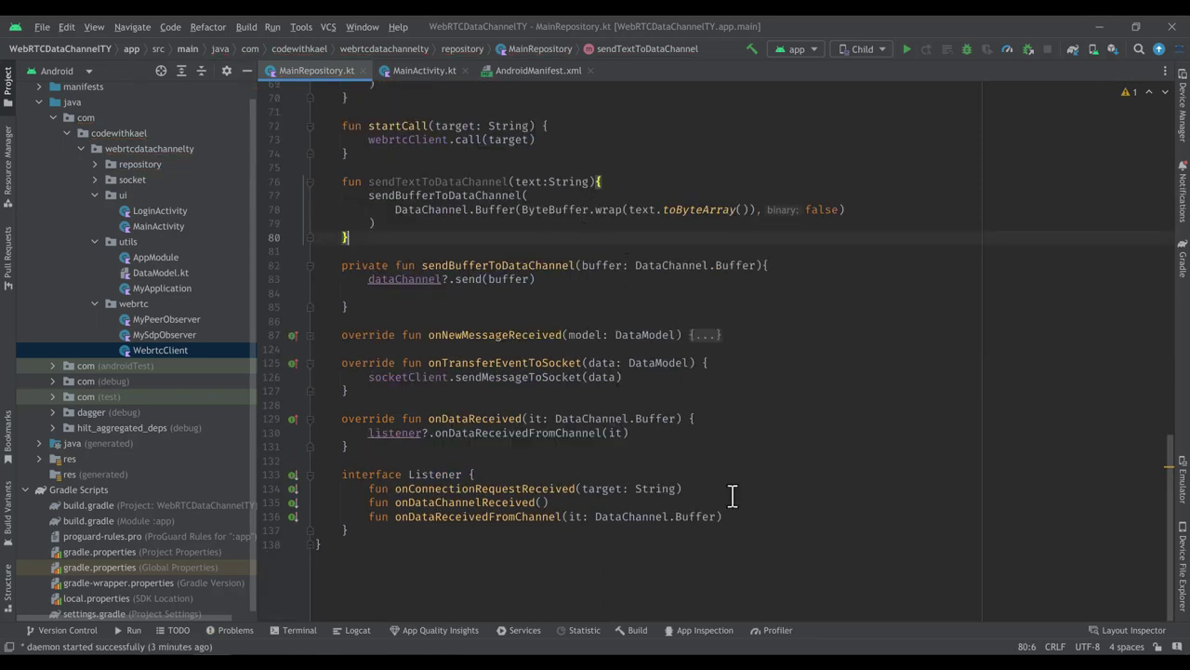
Step: Inspect the Listener's onDataReceivedFromChannel, then scroll to its override in MainActivity.kt
left_click(495, 516)
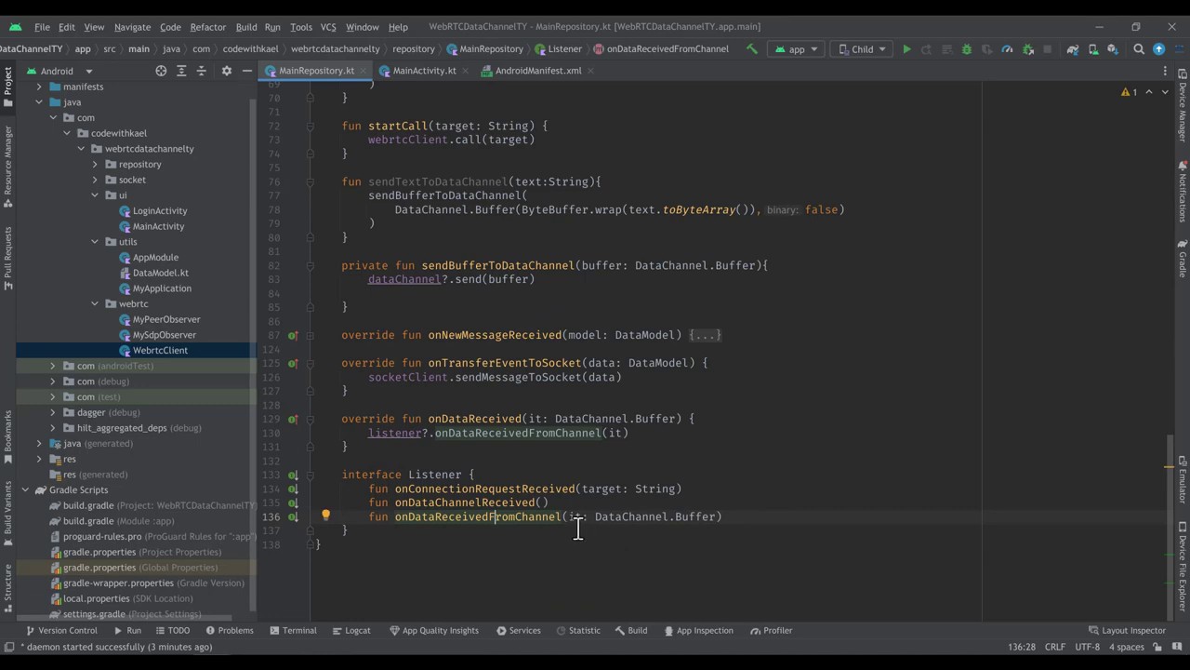
left_click(424, 70)
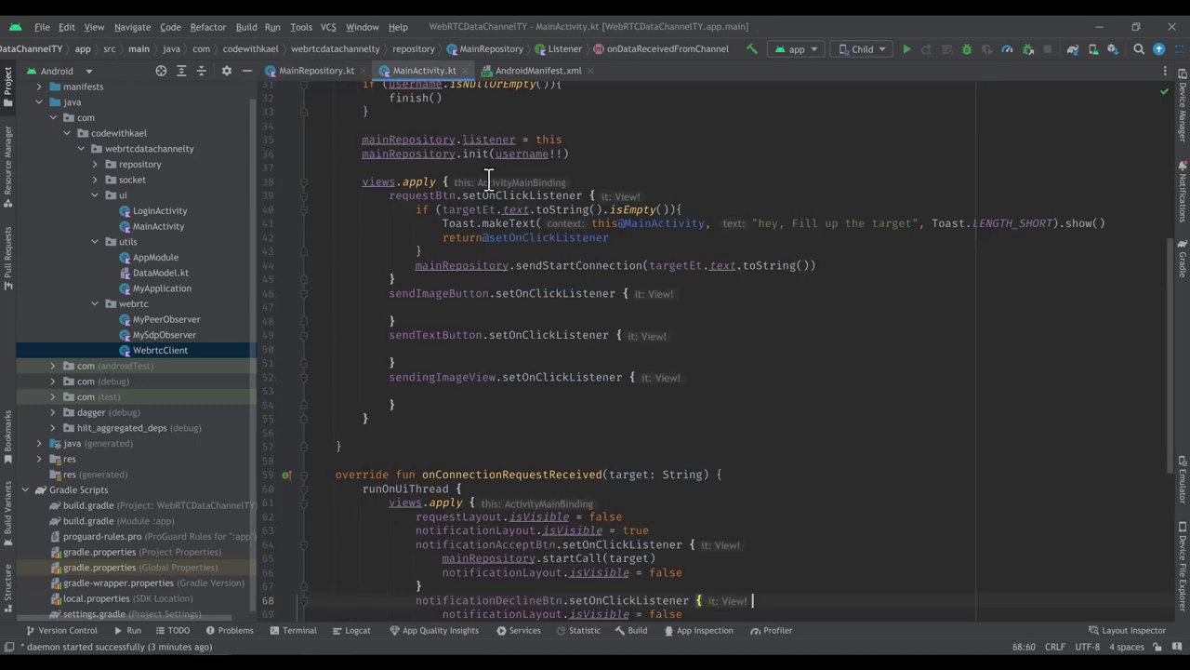
scroll("down", 3)
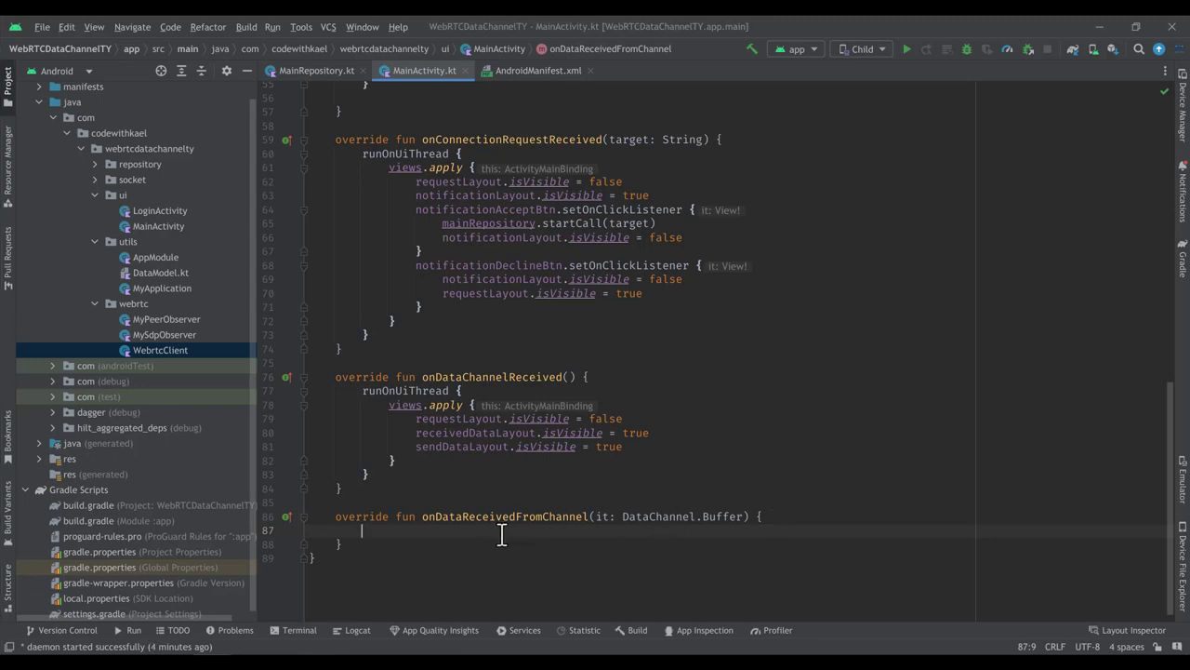
Step: Read the incoming buffer's bytes into a val data ByteArray
type("val data")
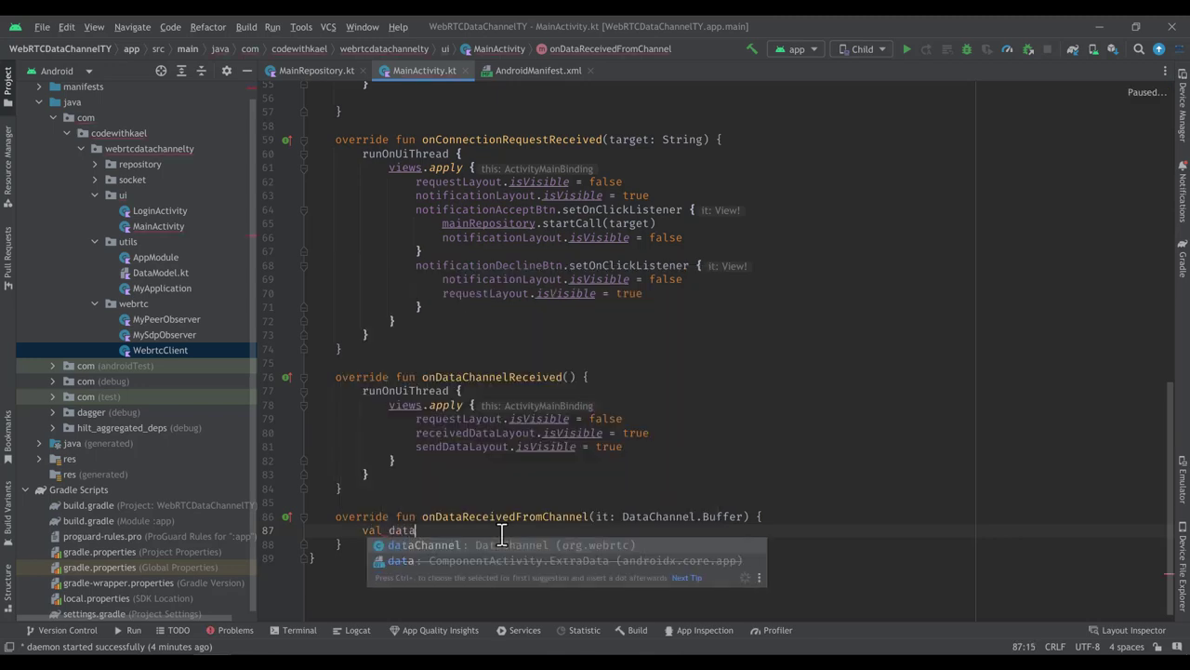
type("= ByteArray(it.")
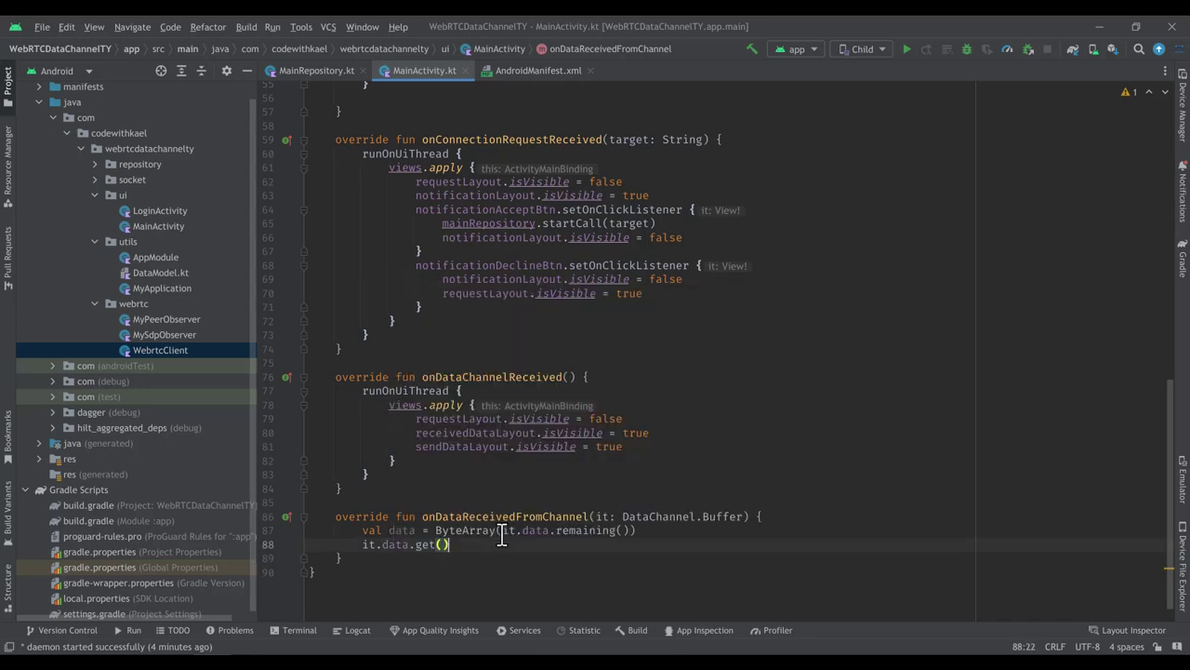
type("data")
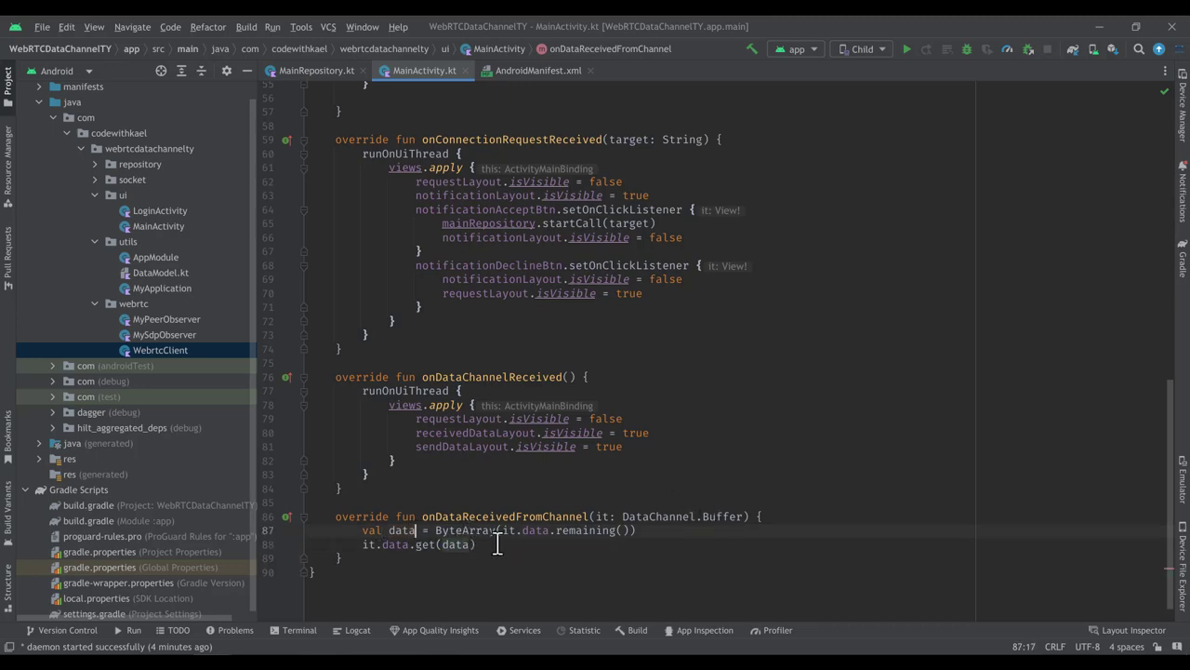
key("enter")
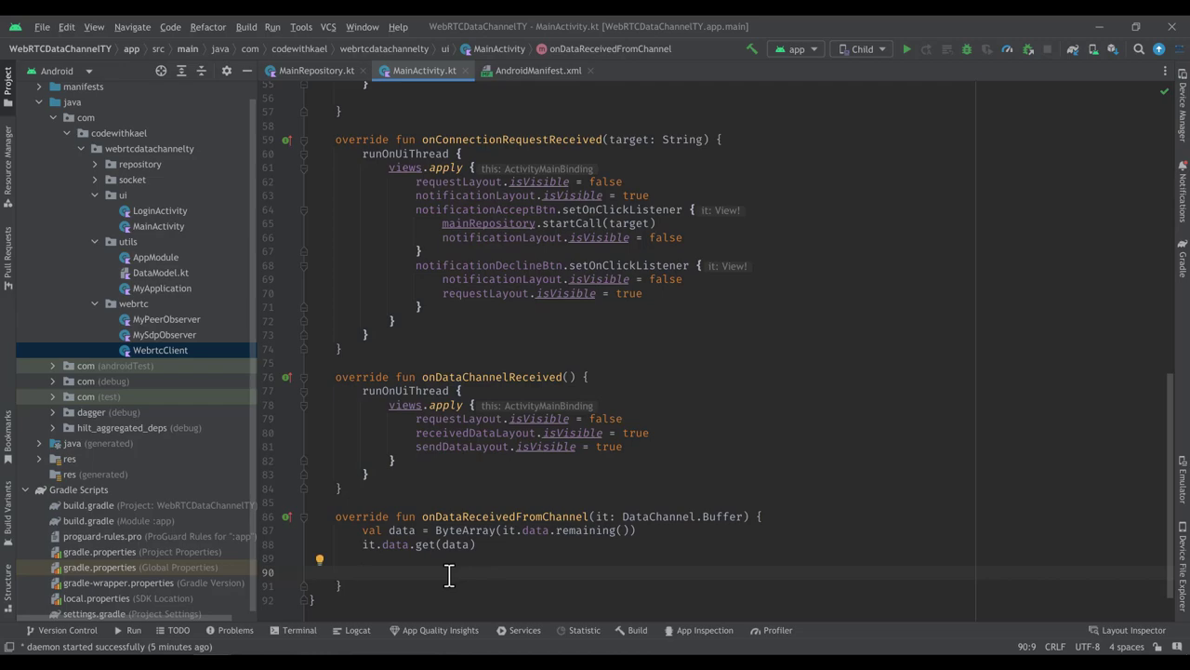
Step: Decode data as a UTF-8 textDataString and show it in receivedText on the UI thread
type("val")
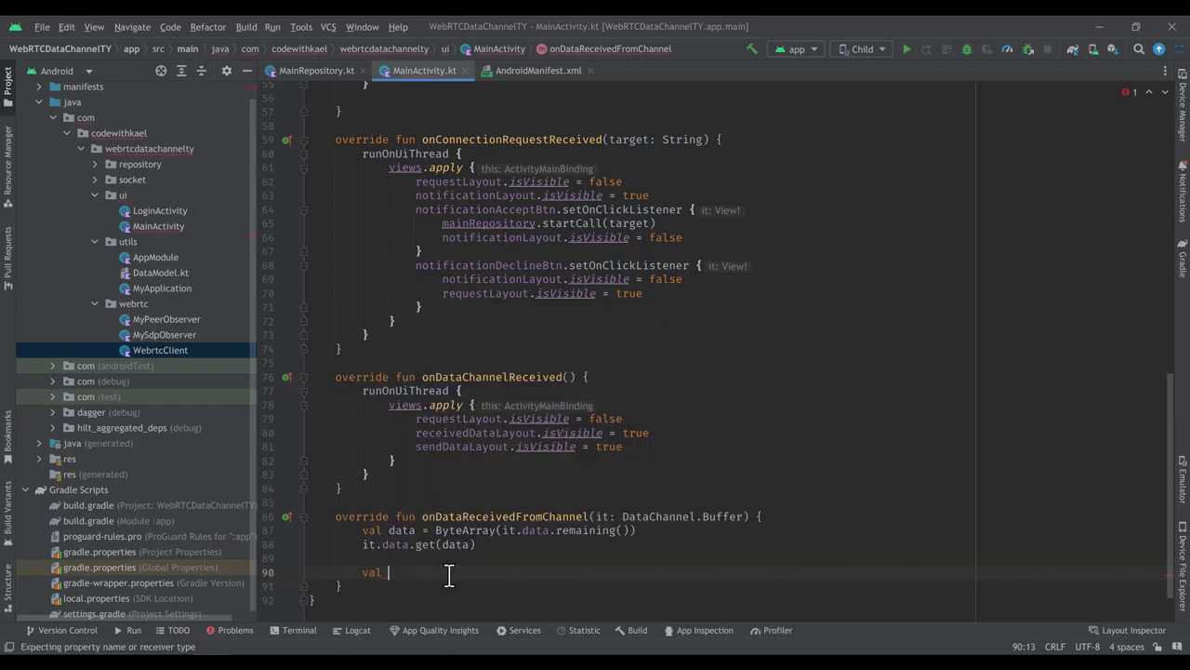
type("textData")
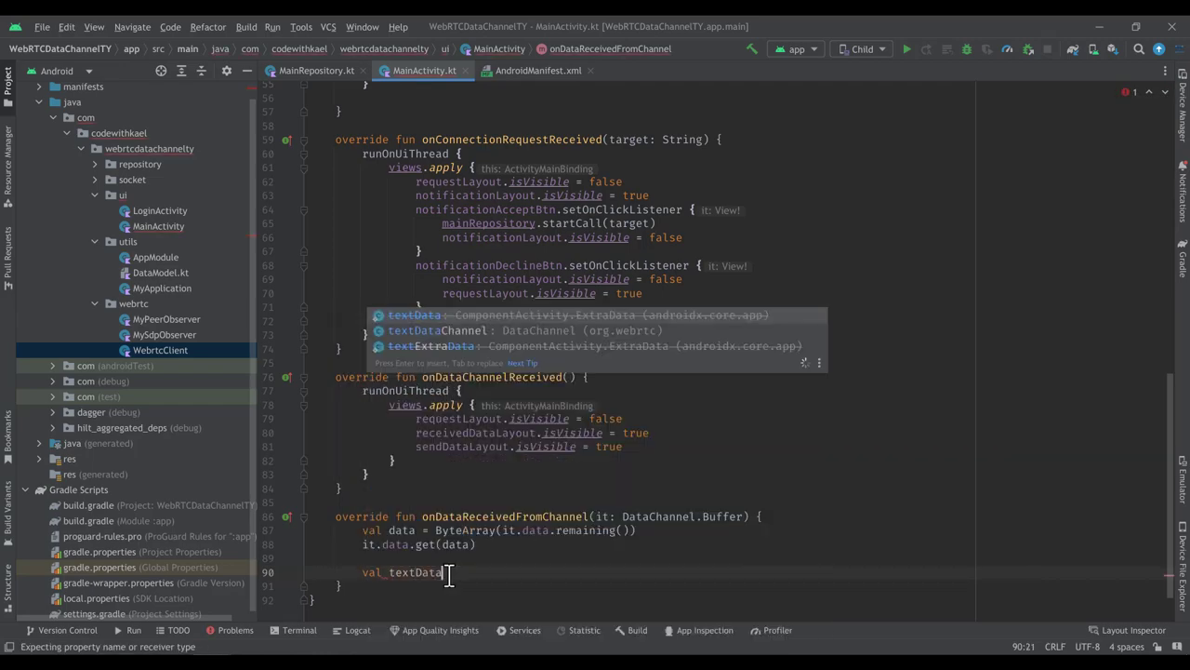
type("String = S")
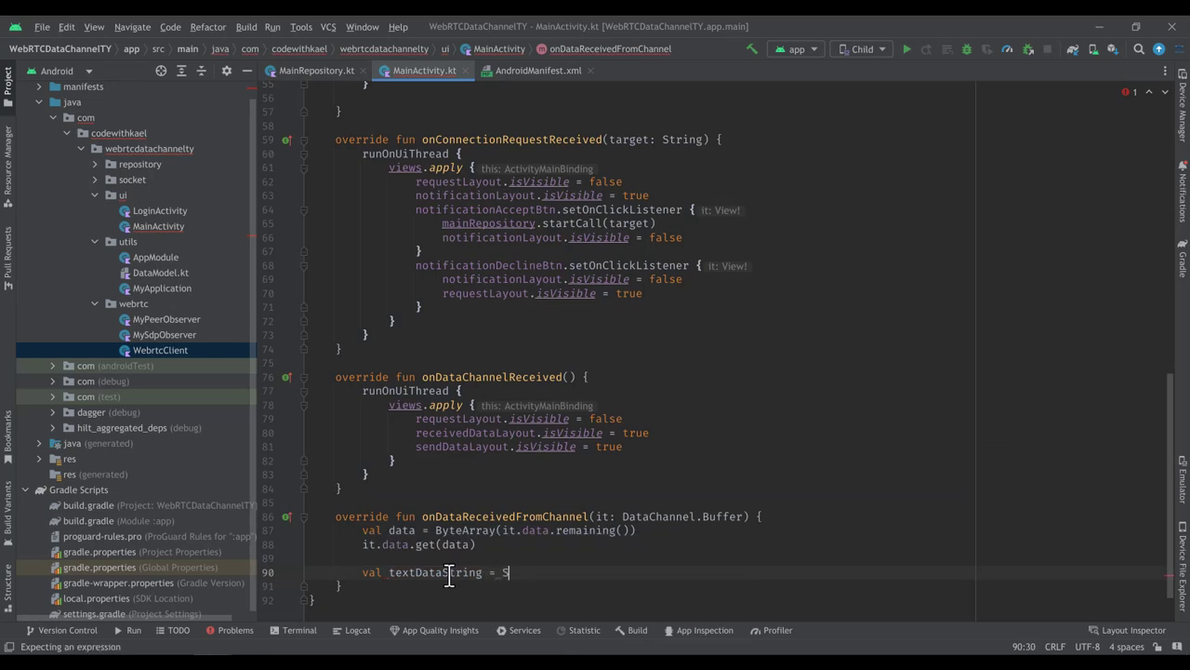
type("tring()")
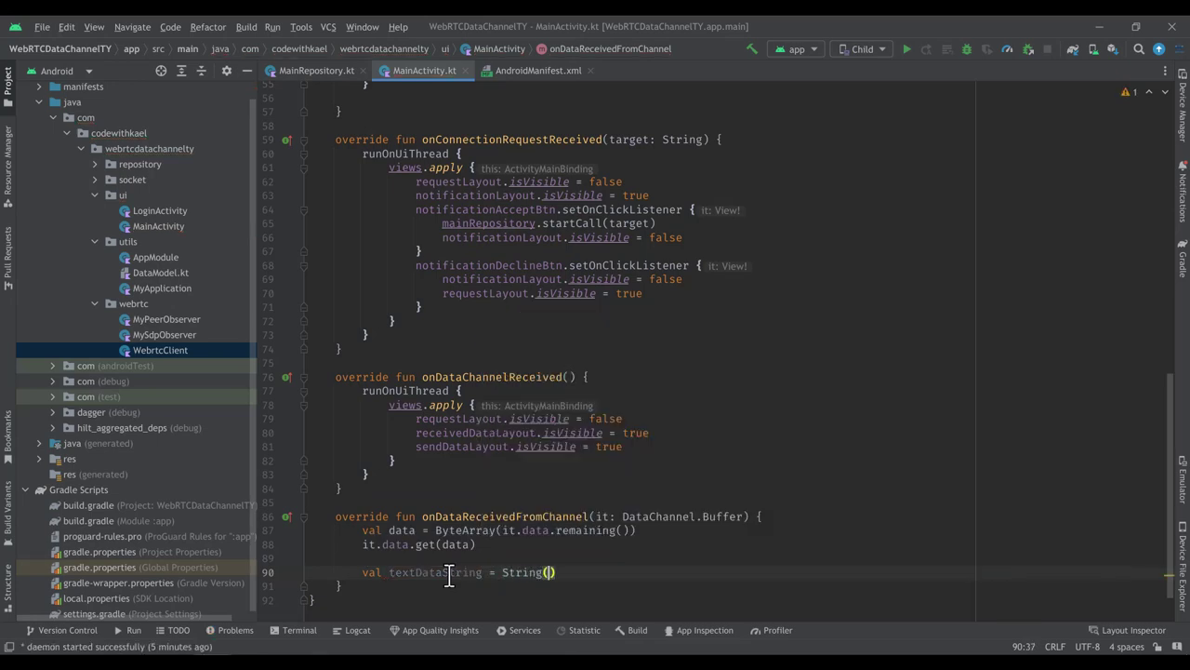
type("data,")
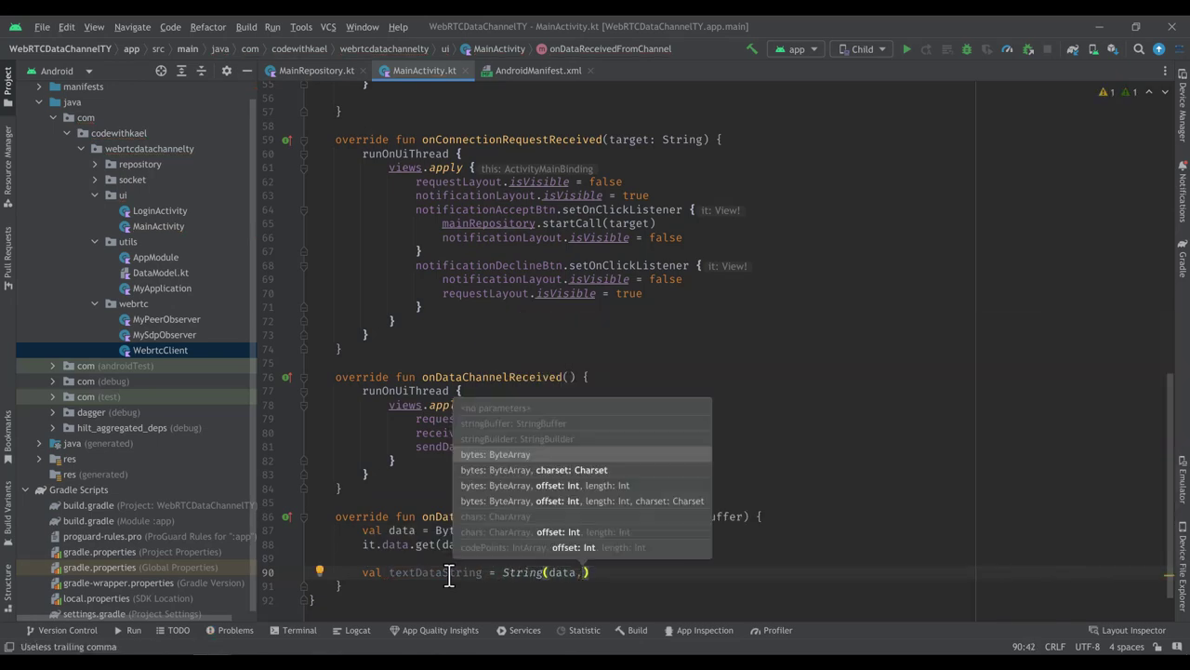
type("Chart")
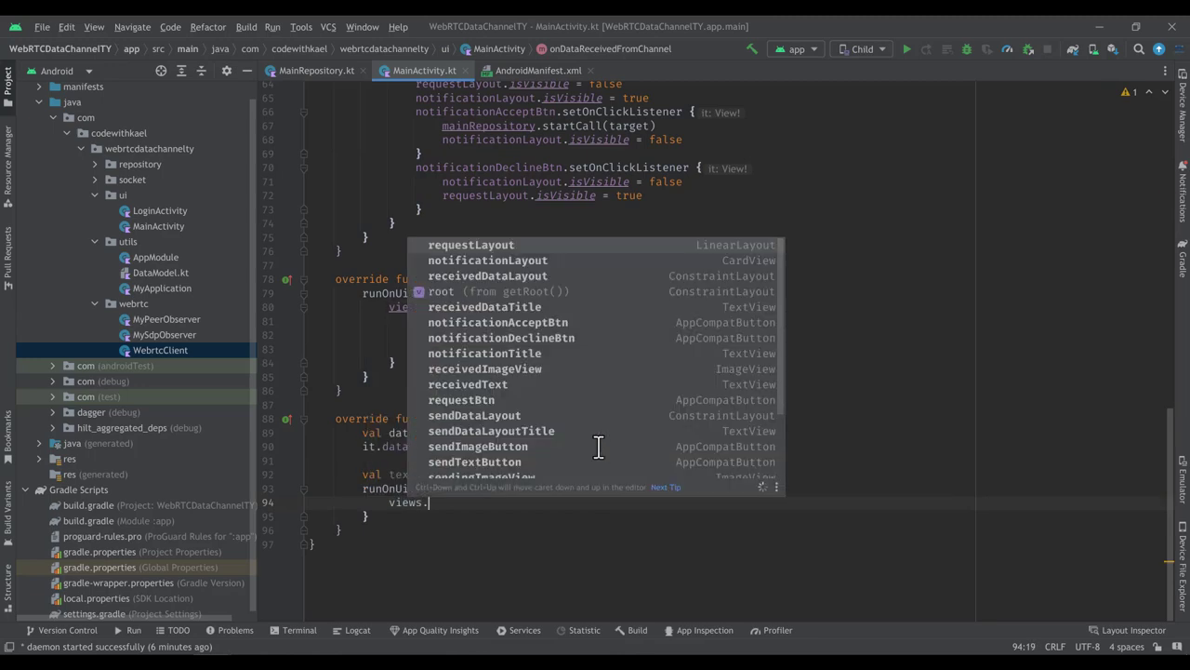
type("receivedText.text =")
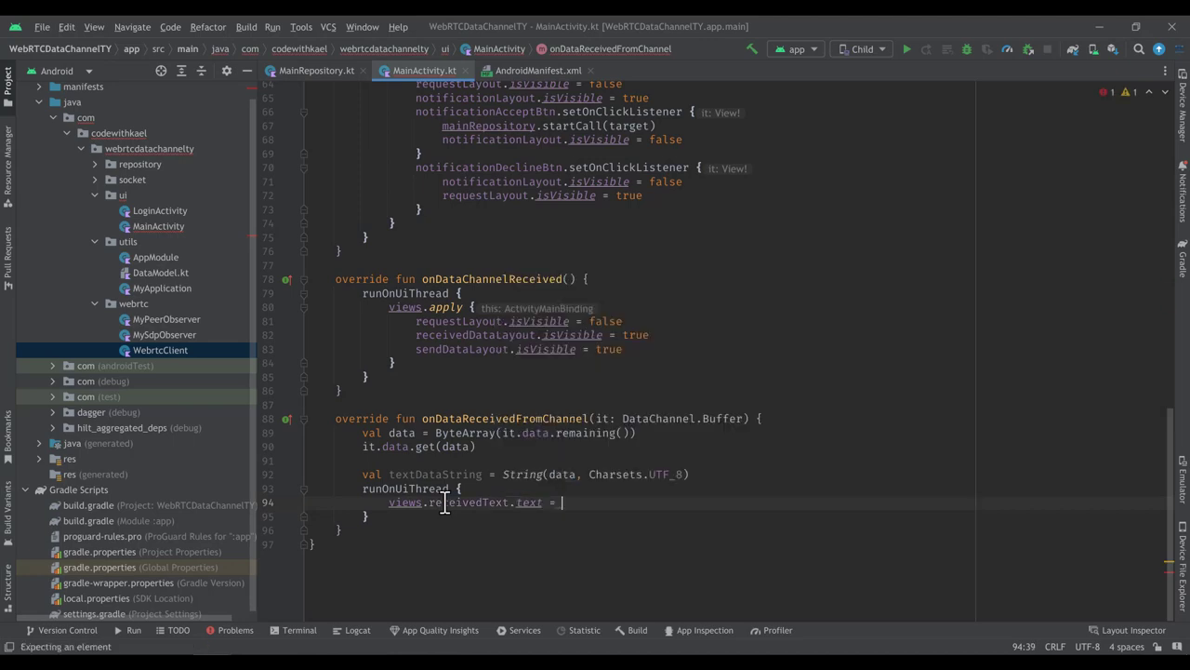
type("textda")
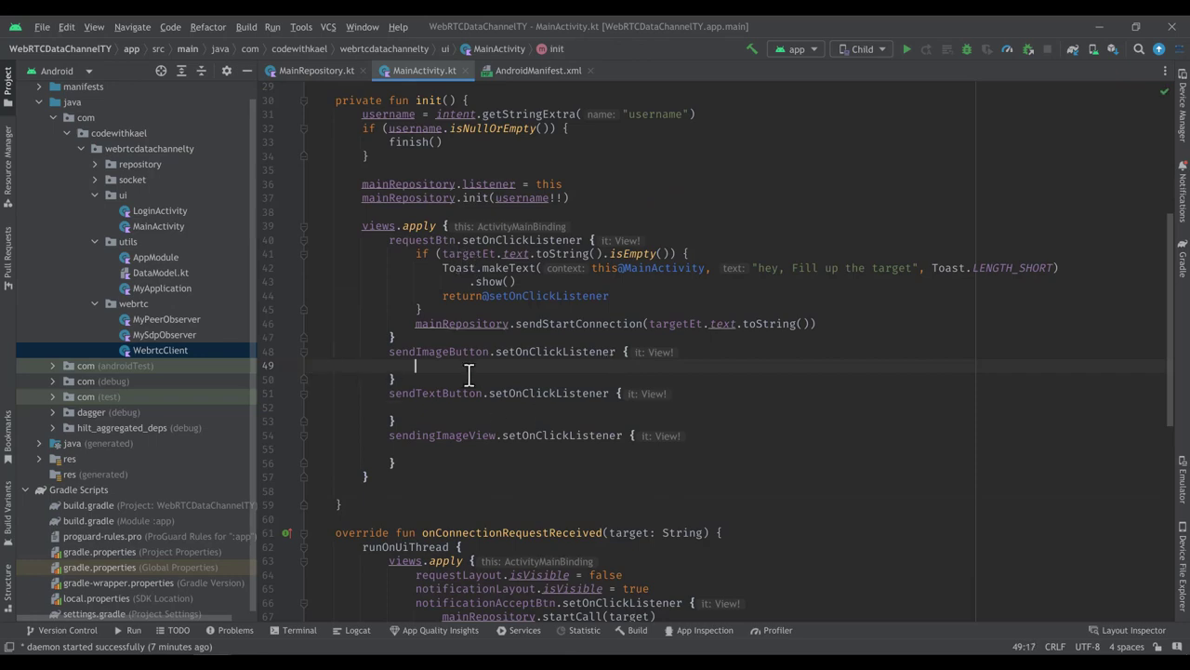
mouse_move(432, 366)
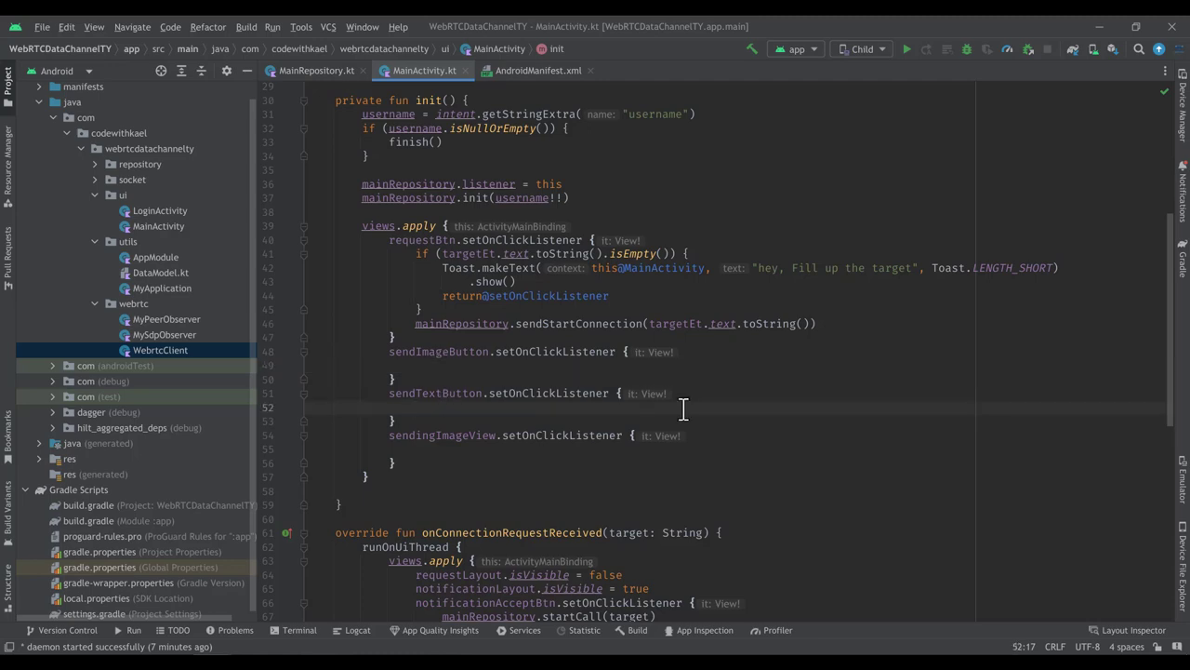
Step: Toast and return on empty text, else send sendingTextEditText's text via sendTextToDataChannel
type("sendingte")
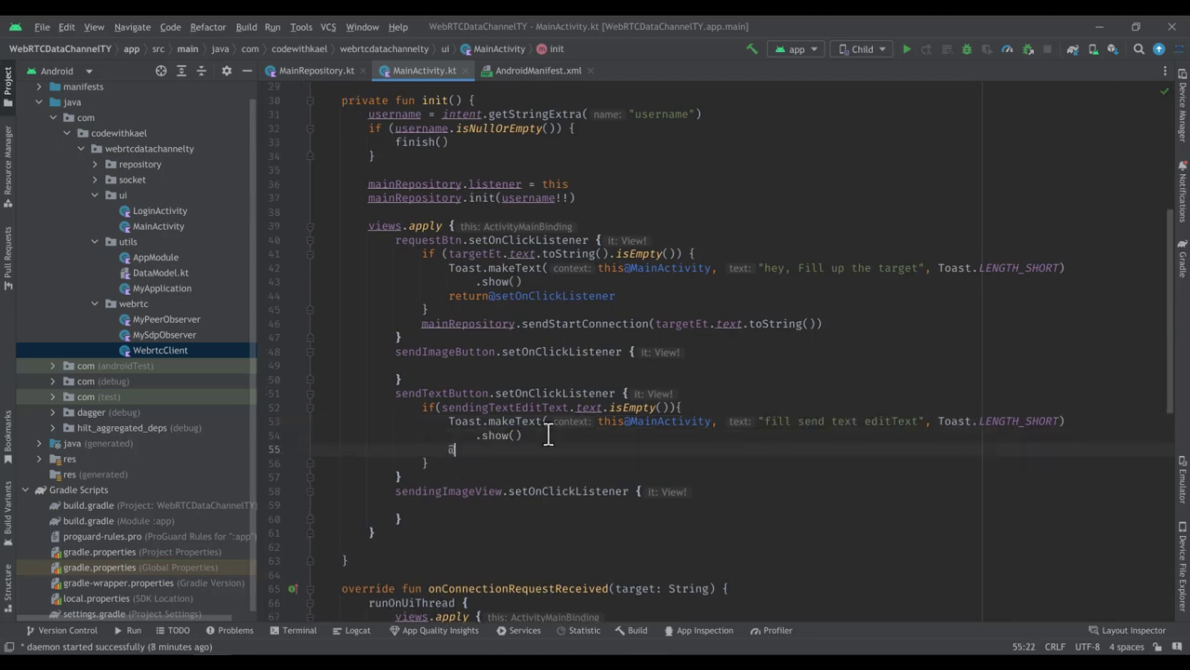
type("return@setOnClickListener")
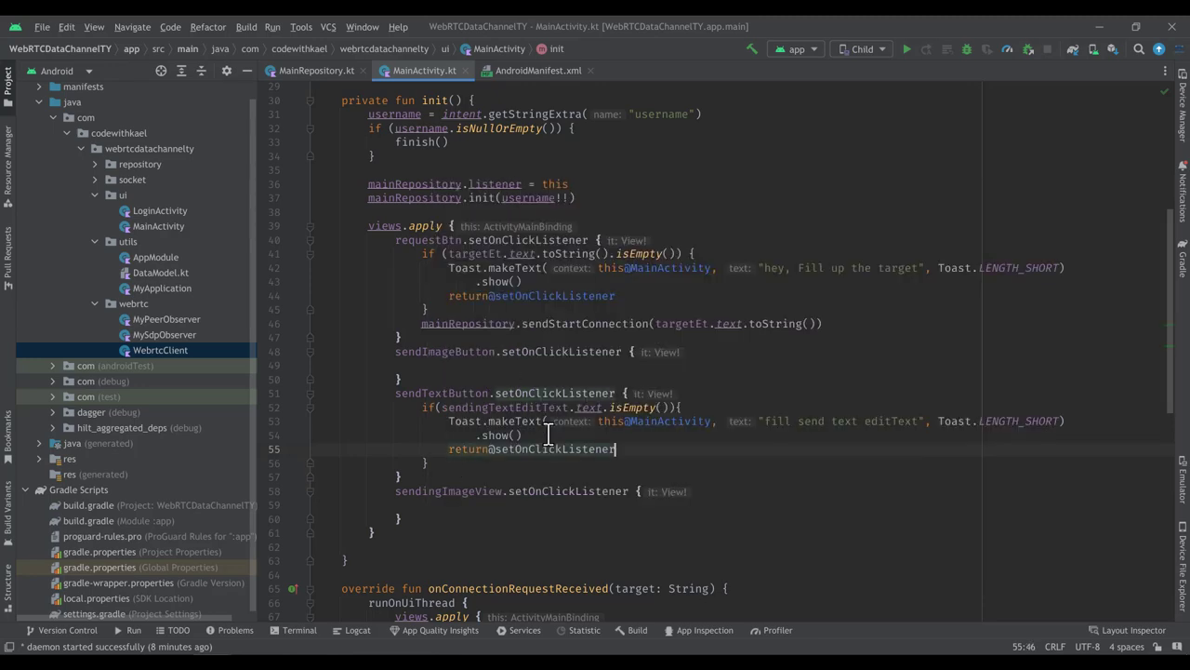
type("mainRepository.send")
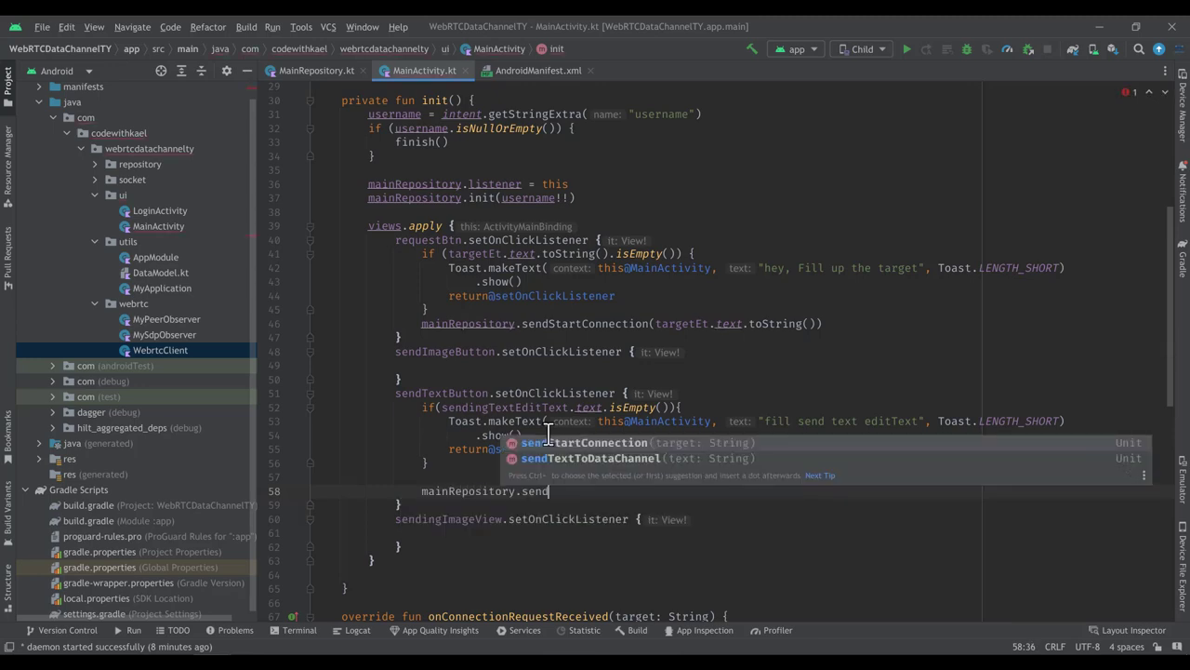
left_click(592, 457)
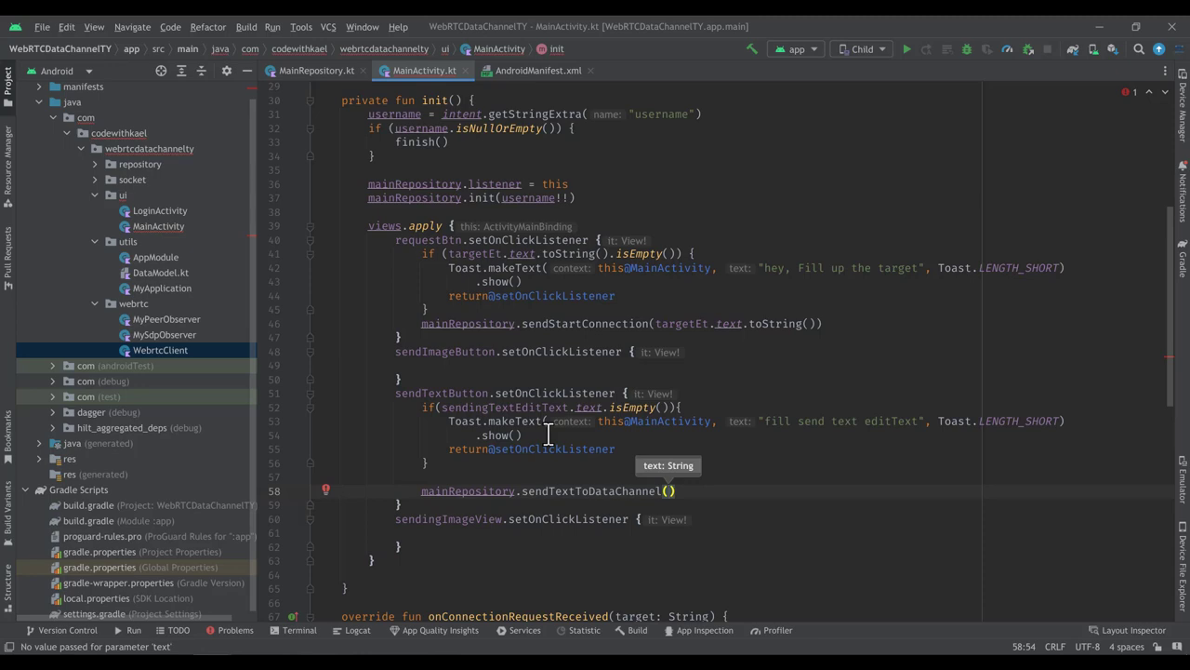
type("sendingTextEditText.text.toString(")
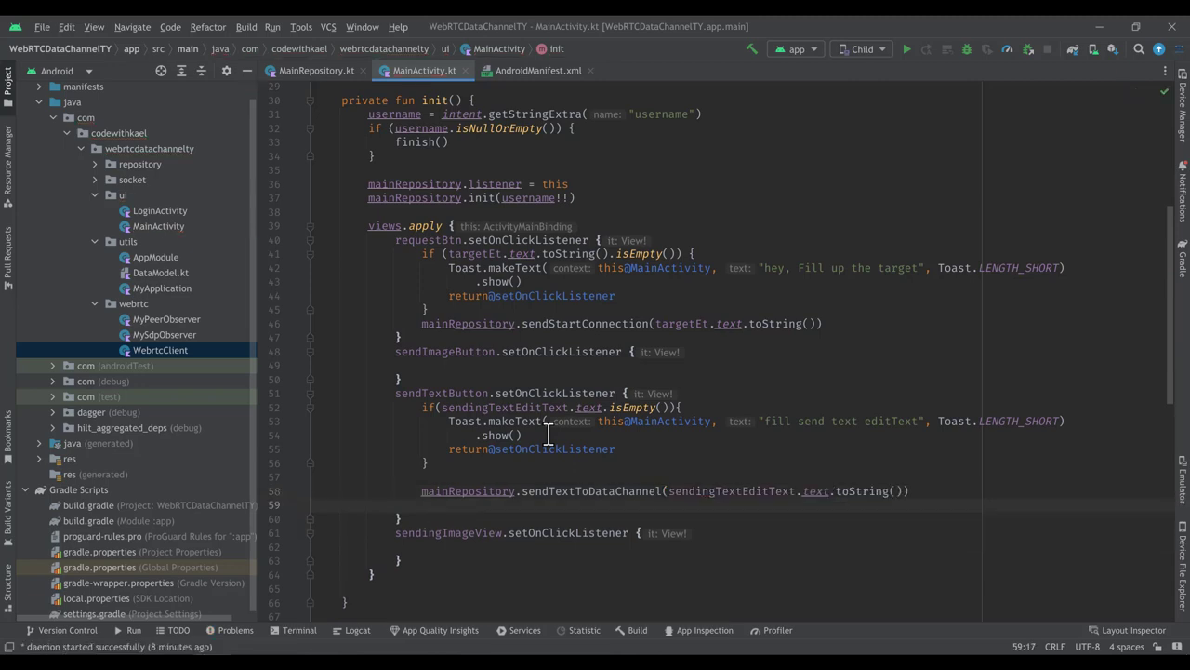
type("sendingTextEditText.set")
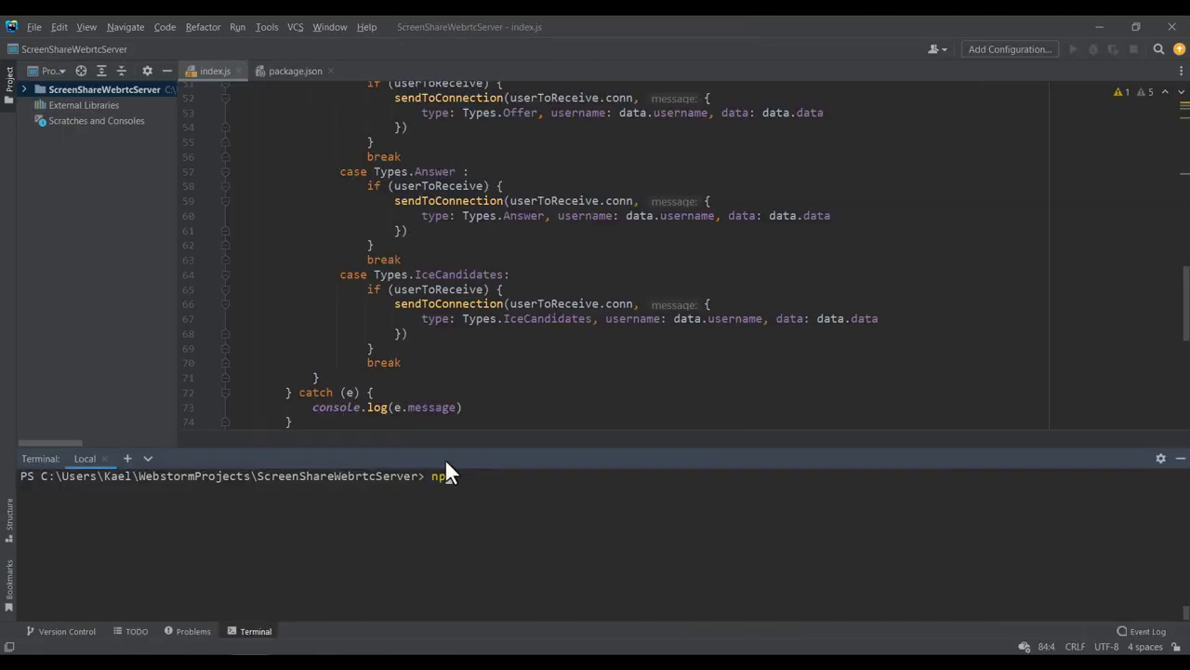
type("start")
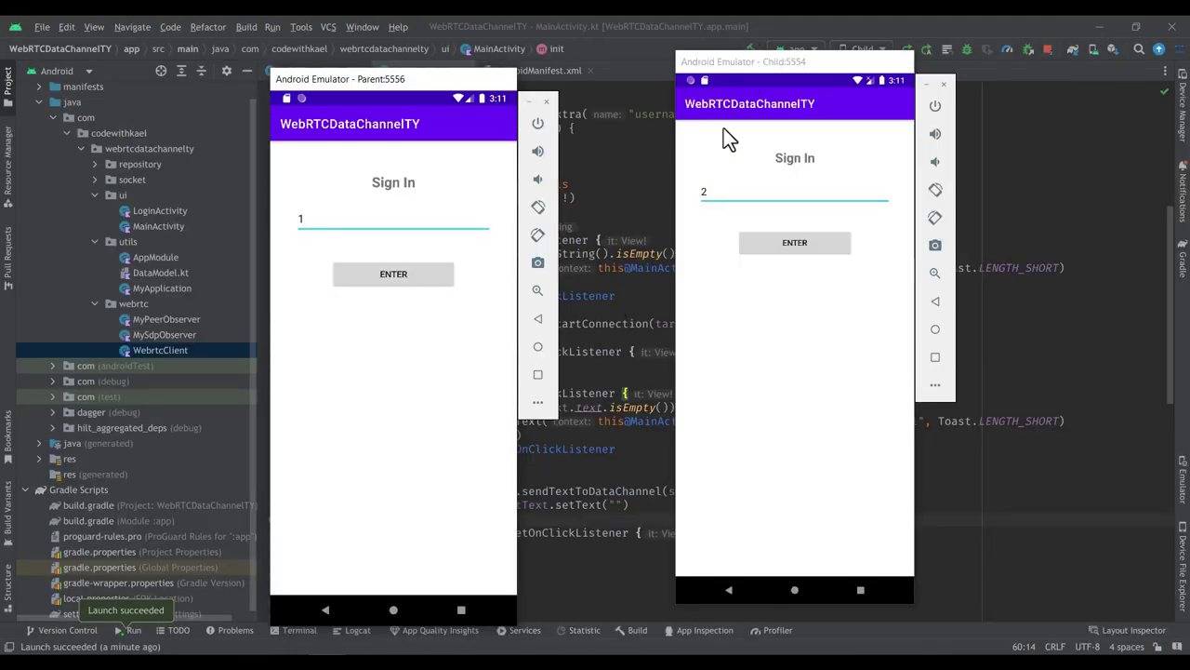
Step: Sign in as child and parent on the two emulators and connect parent to child
left_click(791, 192)
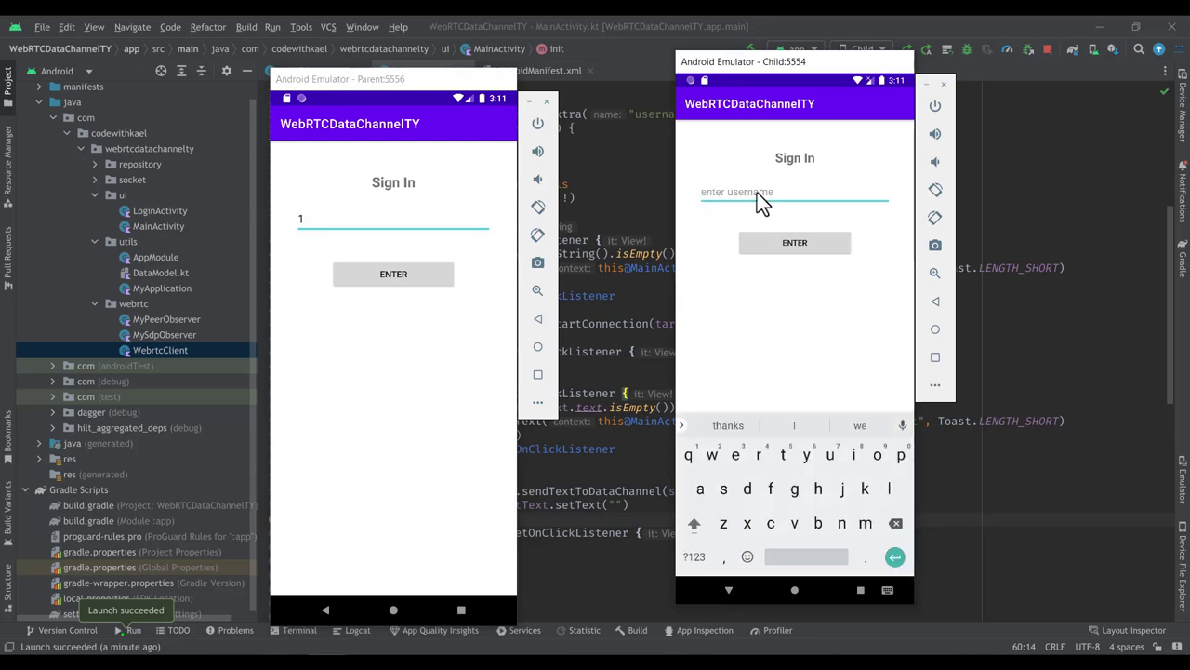
type("child")
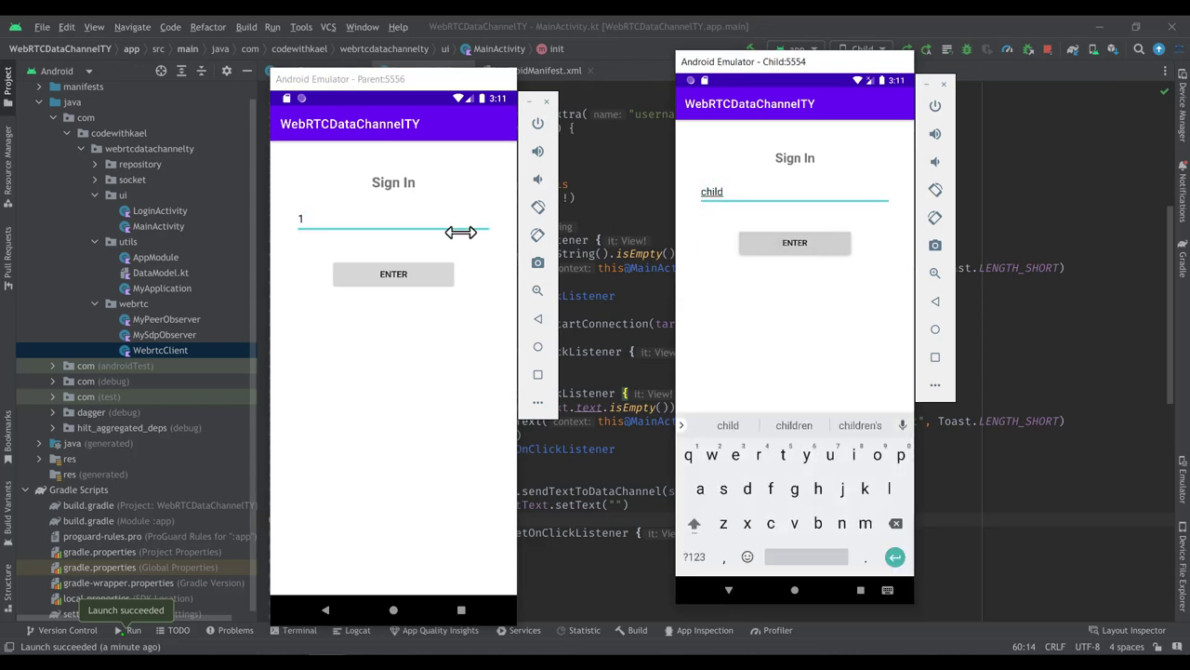
type("paren")
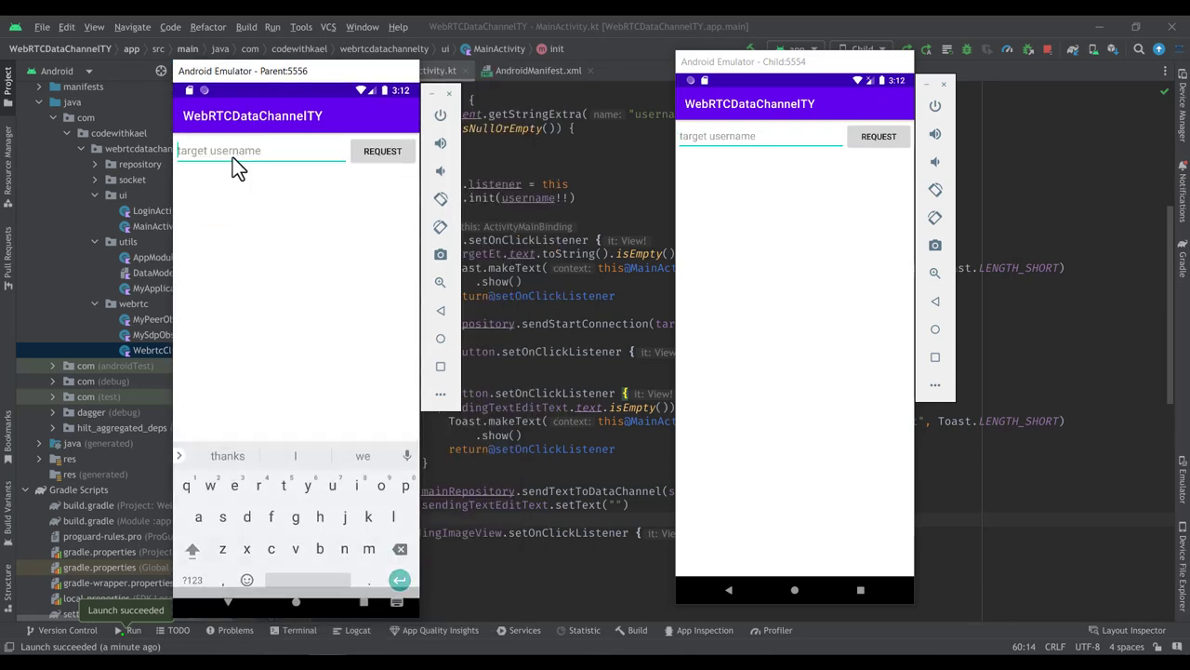
type("child")
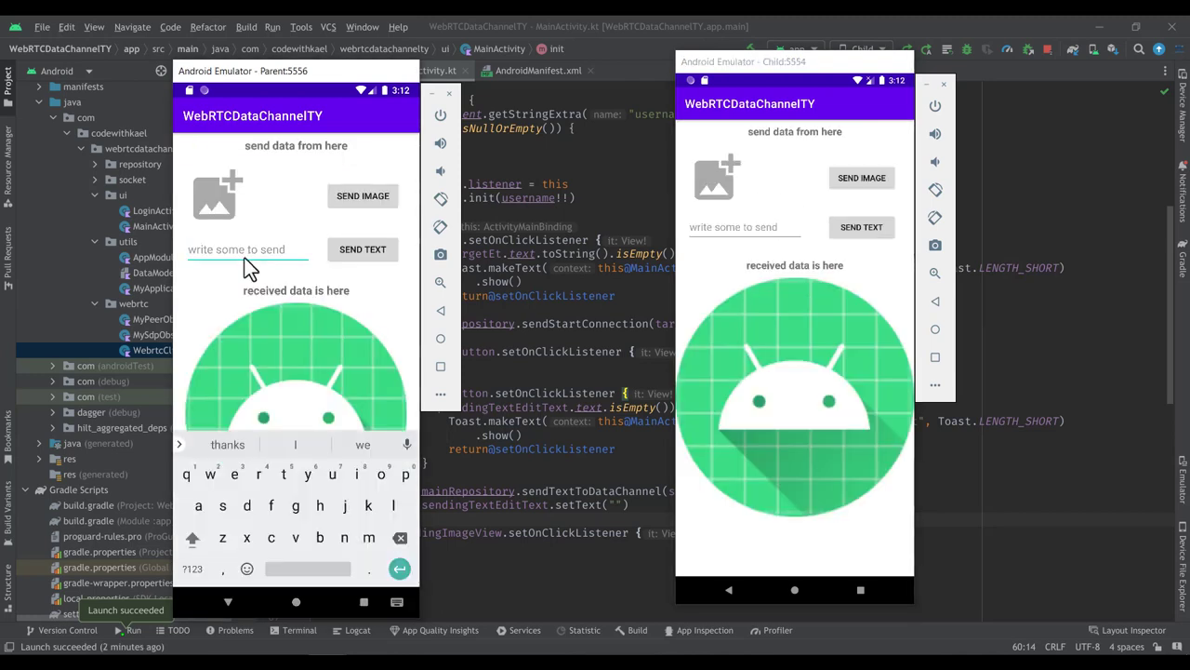
Step: Send 'text from parent' to the child, then send the child's reply back
type("text from parent")
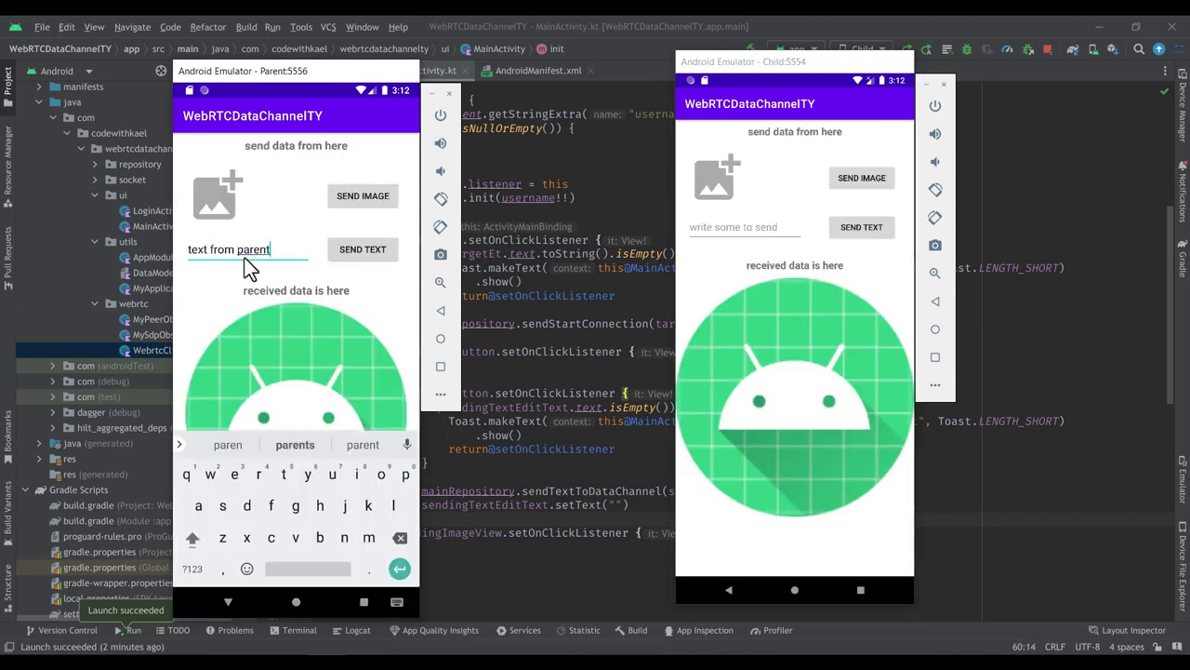
left_click(362, 249)
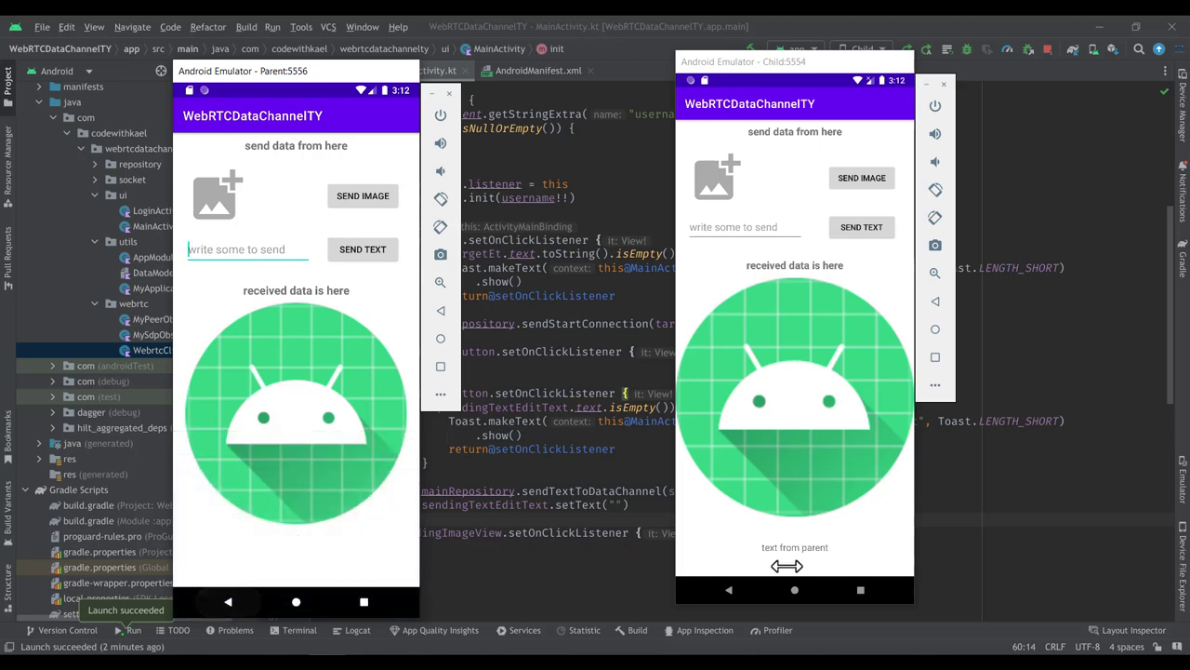
mouse_move(821, 464)
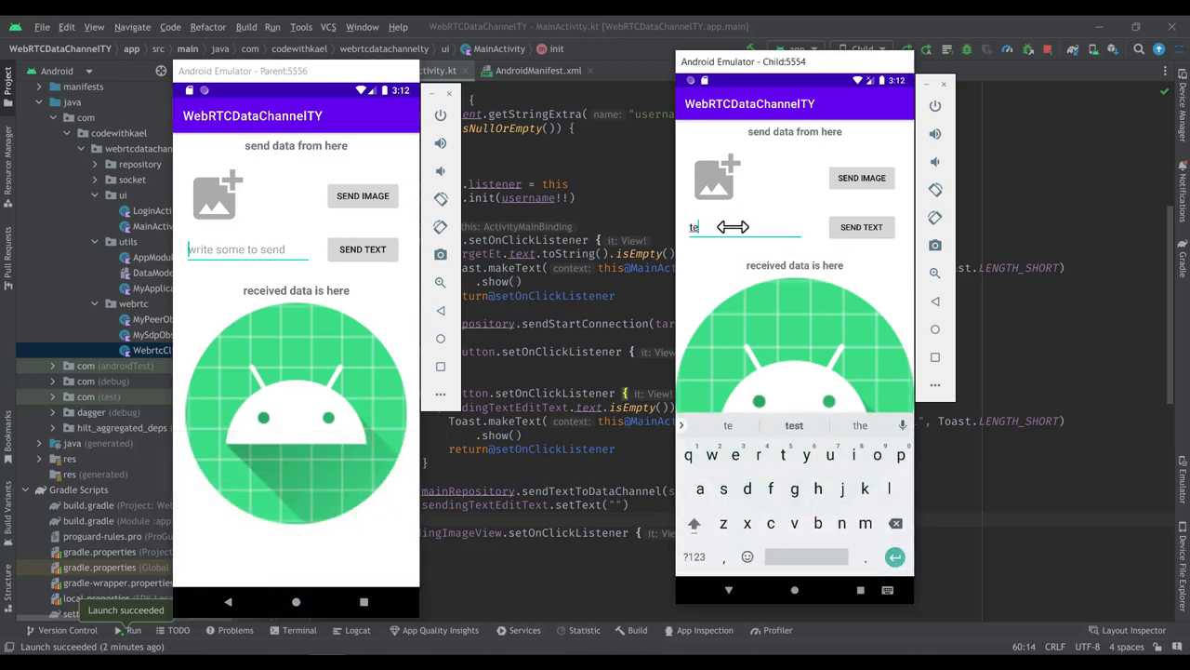
left_click(861, 227)
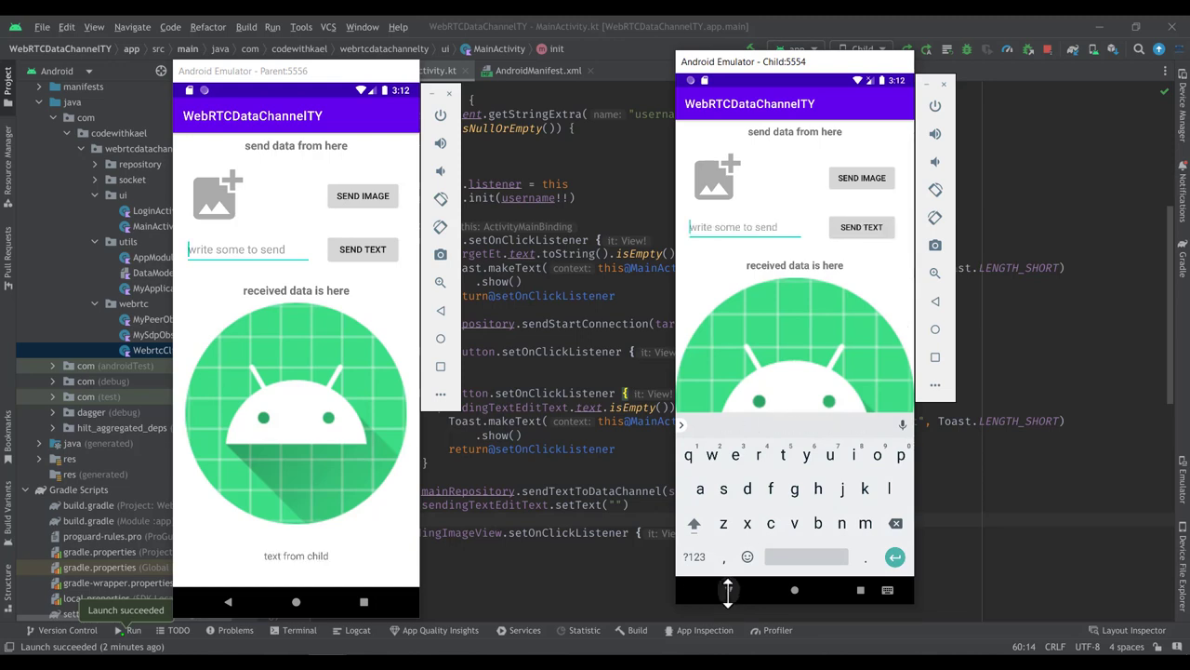